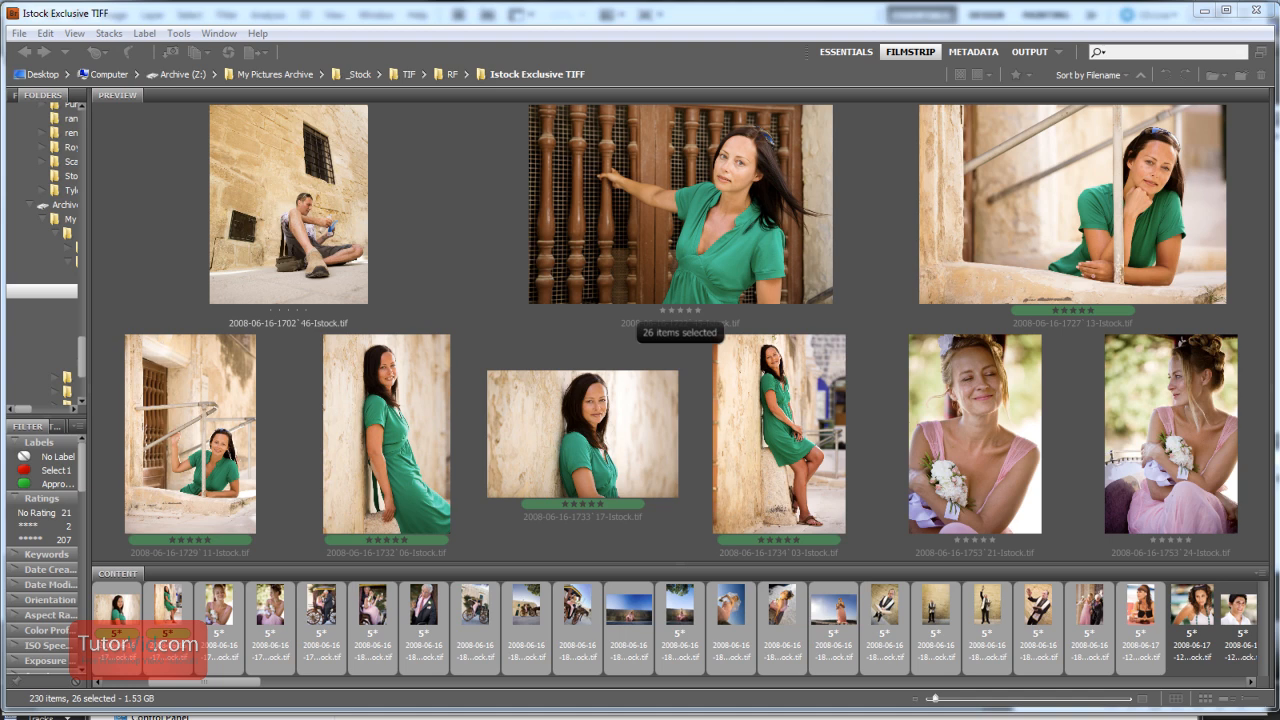
# Select all 230 images in the Bridge folder with Ctrl+A.
pyautogui.click(628, 604)
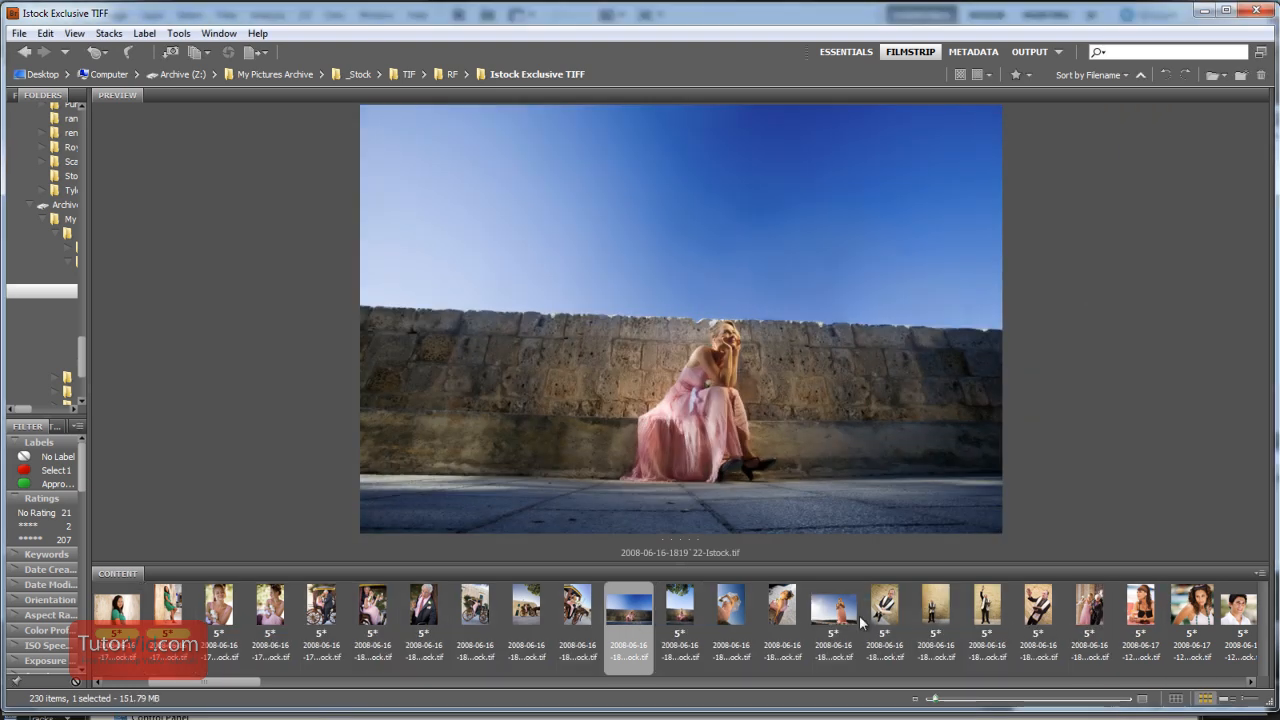
pyautogui.moveTo(690, 617)
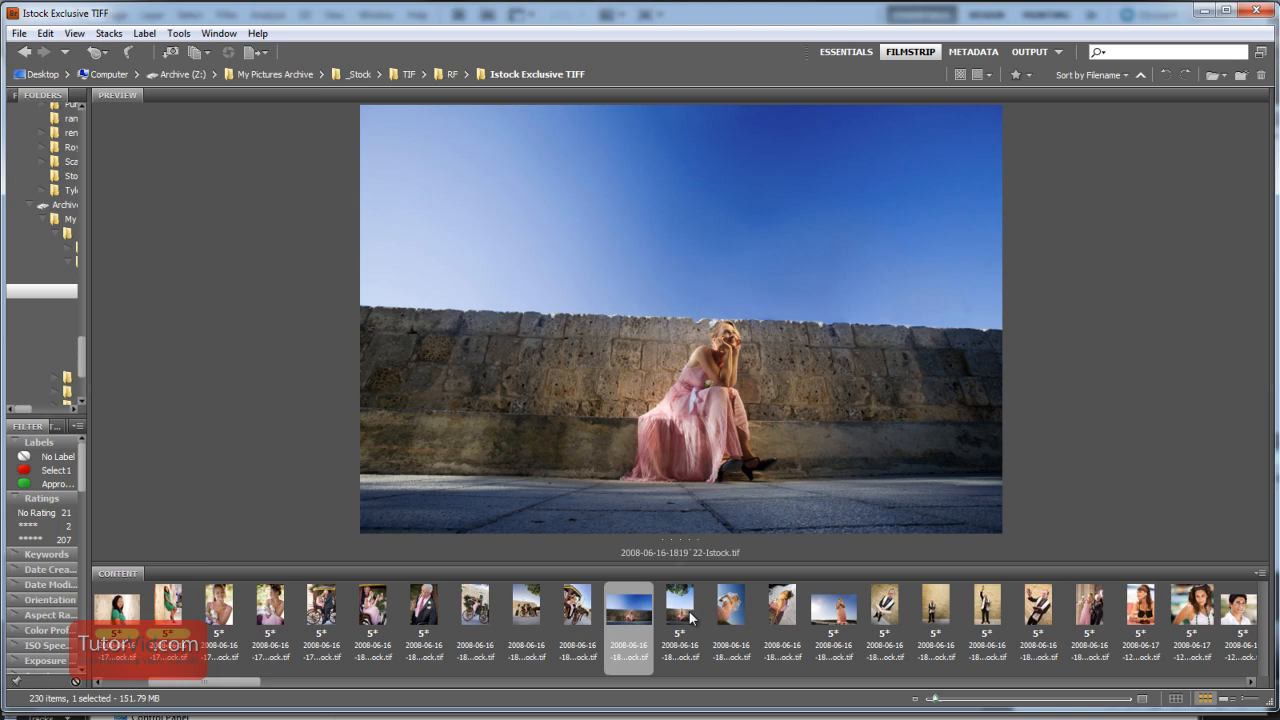
pyautogui.press('ctrl+a')
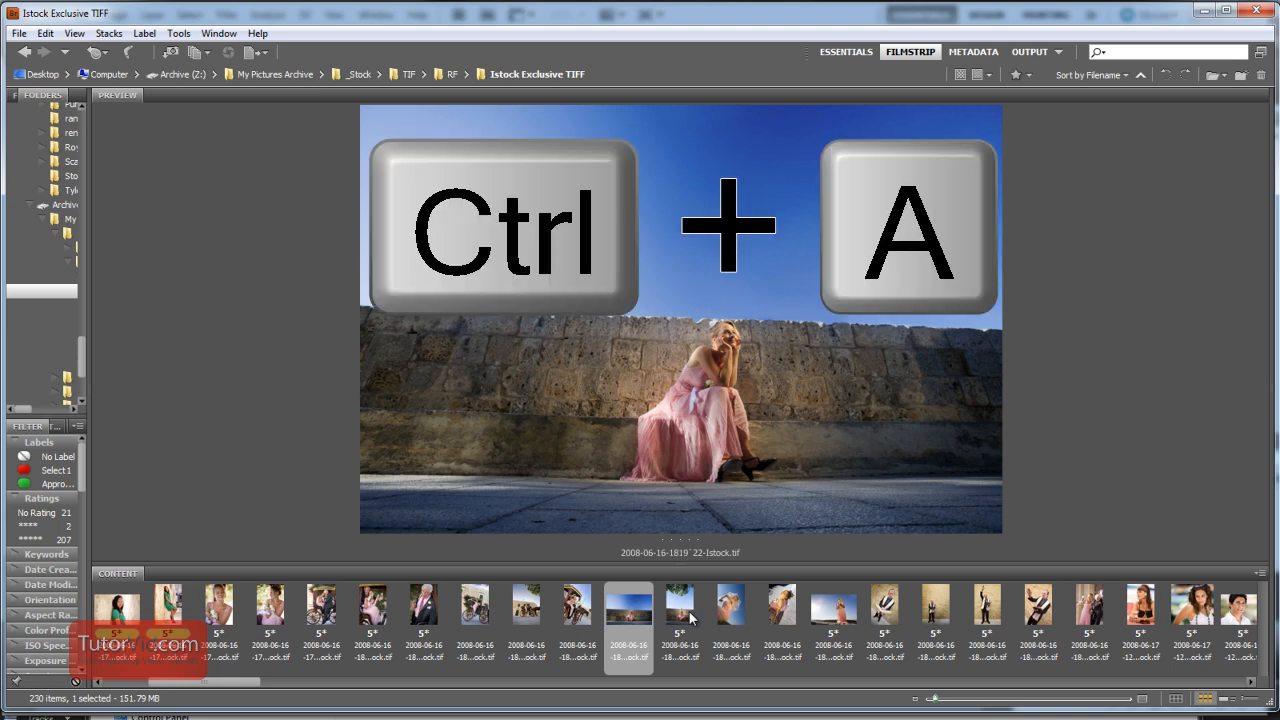
pyautogui.press('ctrl+a')
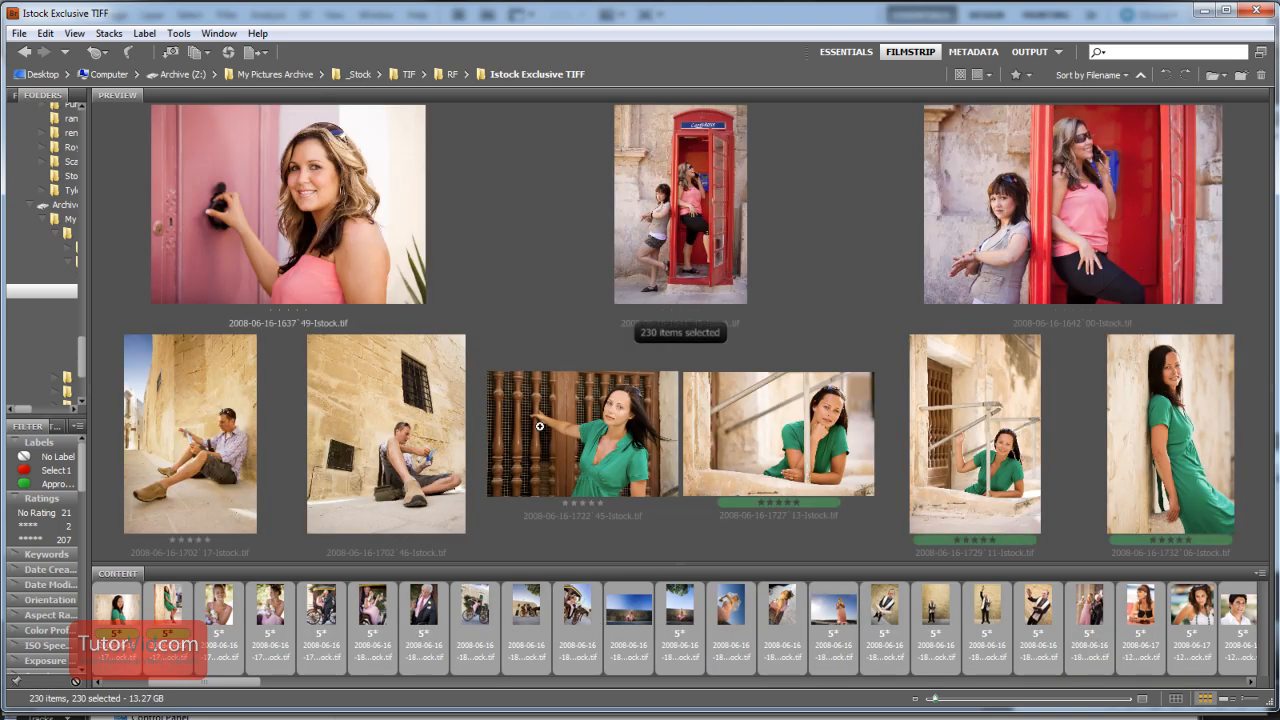
pyautogui.moveTo(570, 335)
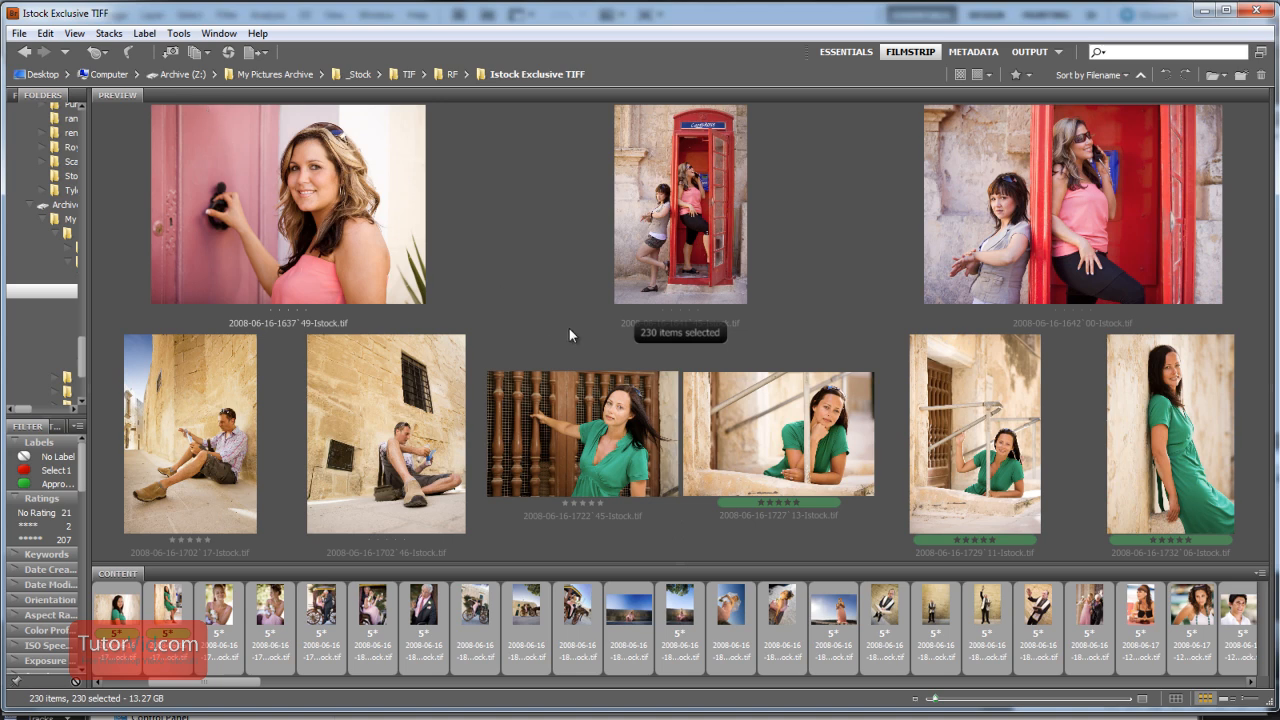
pyautogui.moveTo(650, 348)
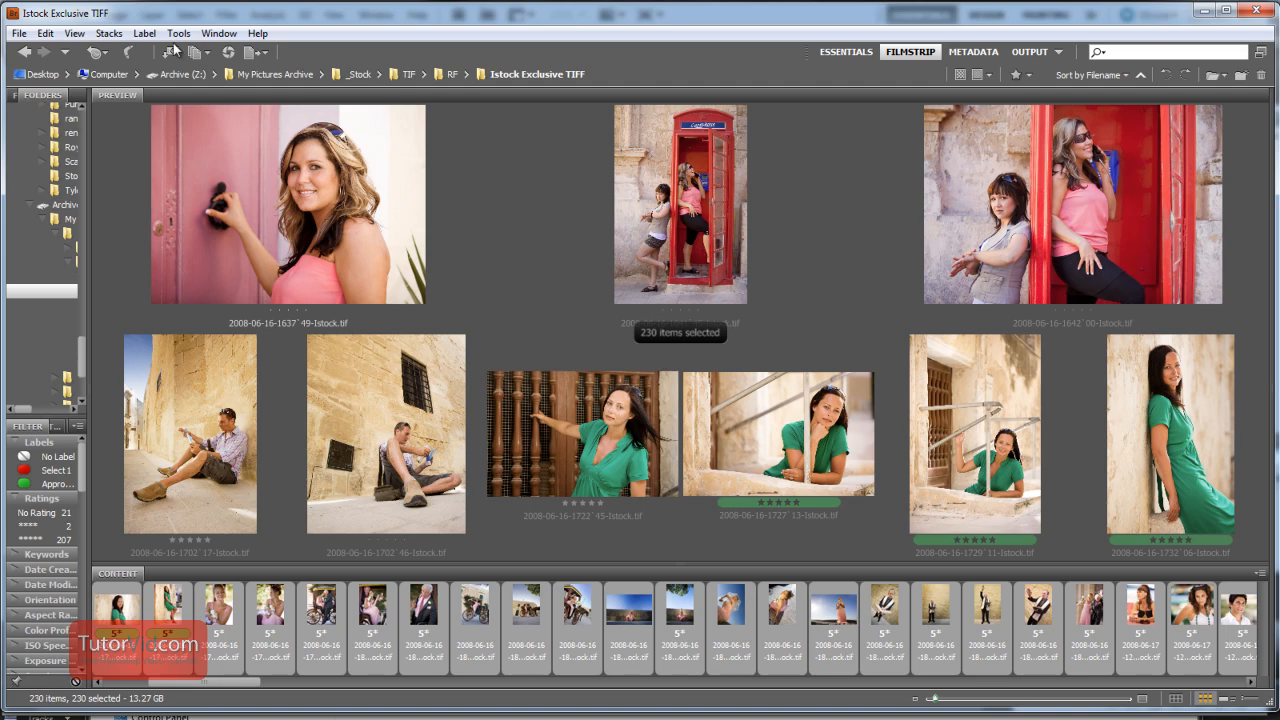
# Send the selected images to Photoshop's Image Processor via Tools > Photoshop.
pyautogui.click(178, 33)
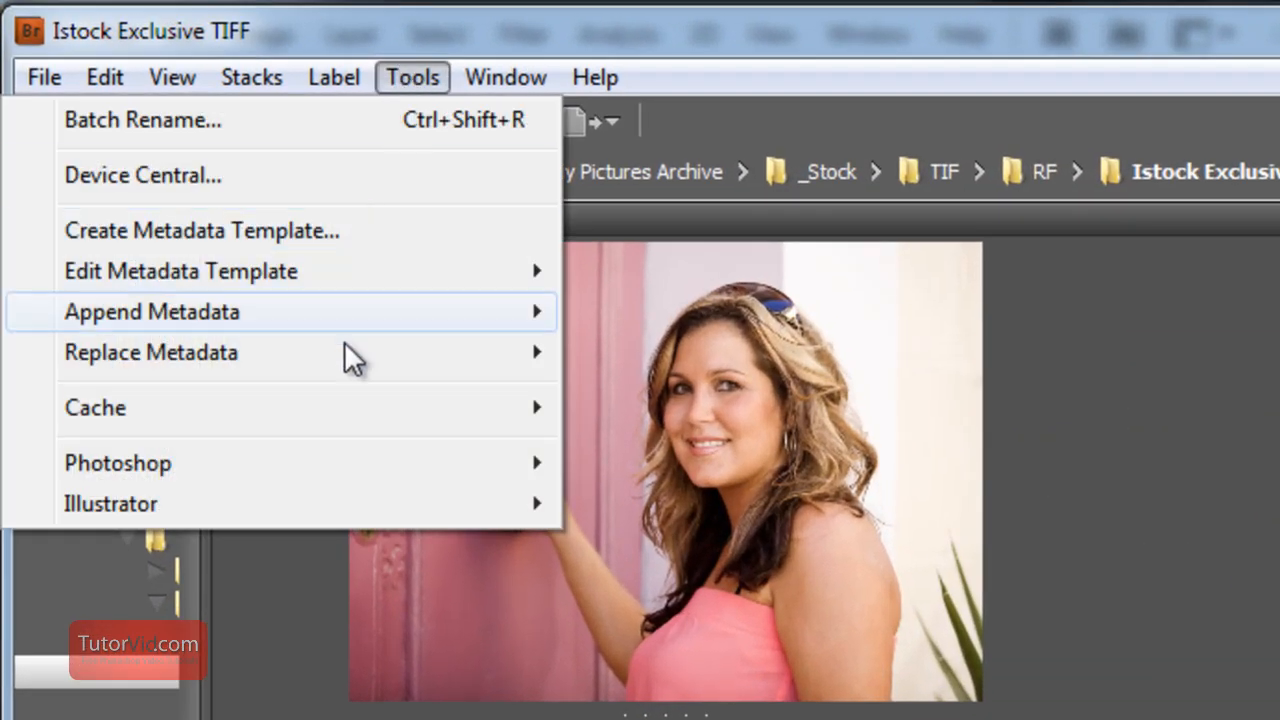
pyautogui.moveTo(117, 462)
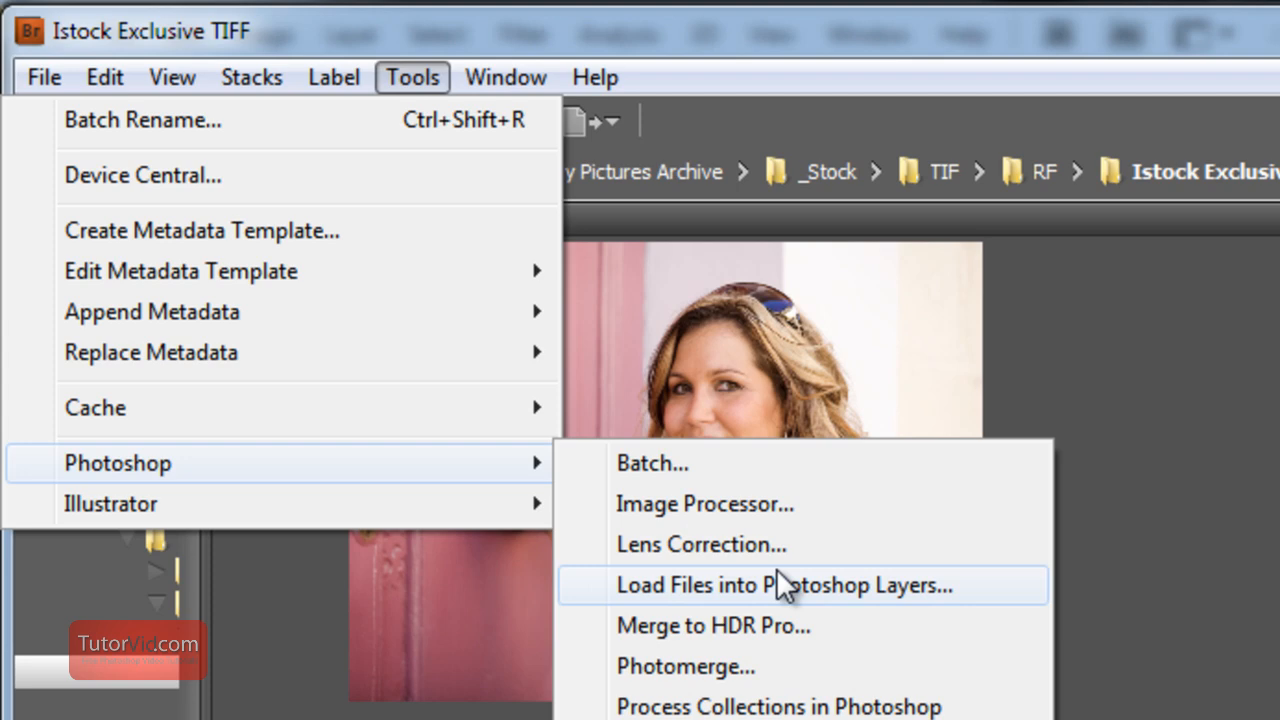
pyautogui.moveTo(878, 518)
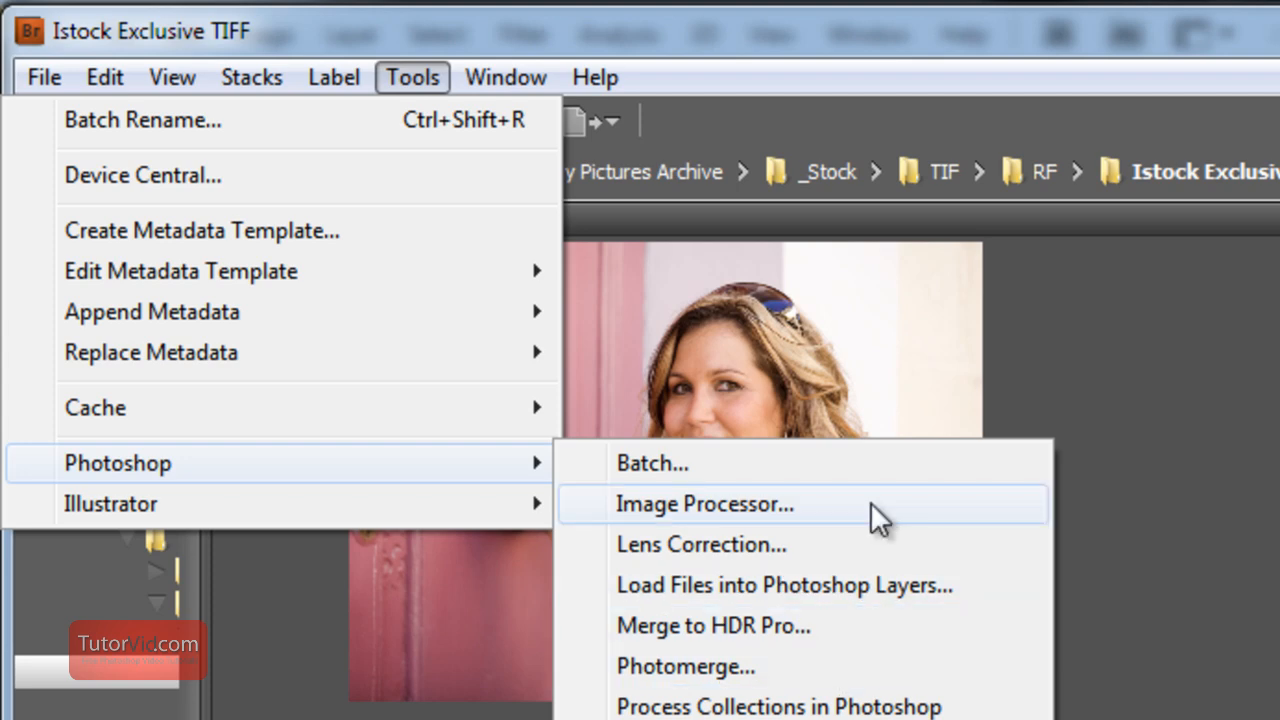
pyautogui.click(706, 504)
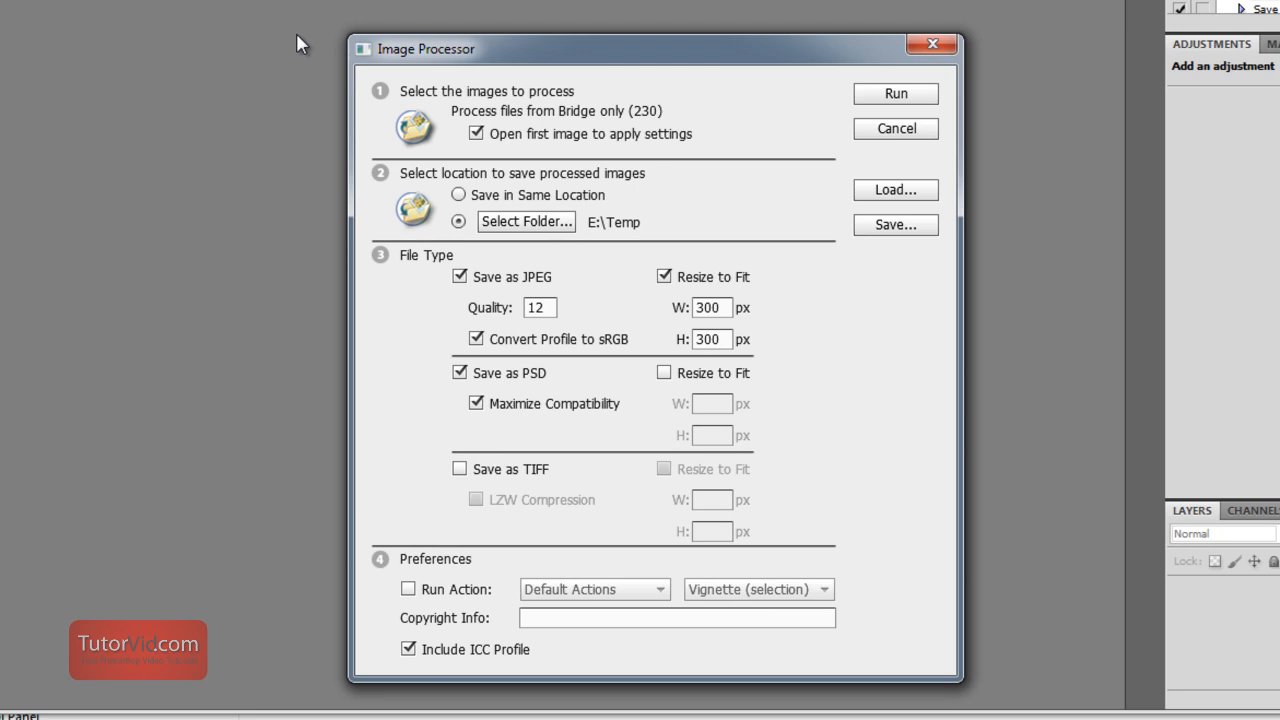
pyautogui.moveTo(378, 93)
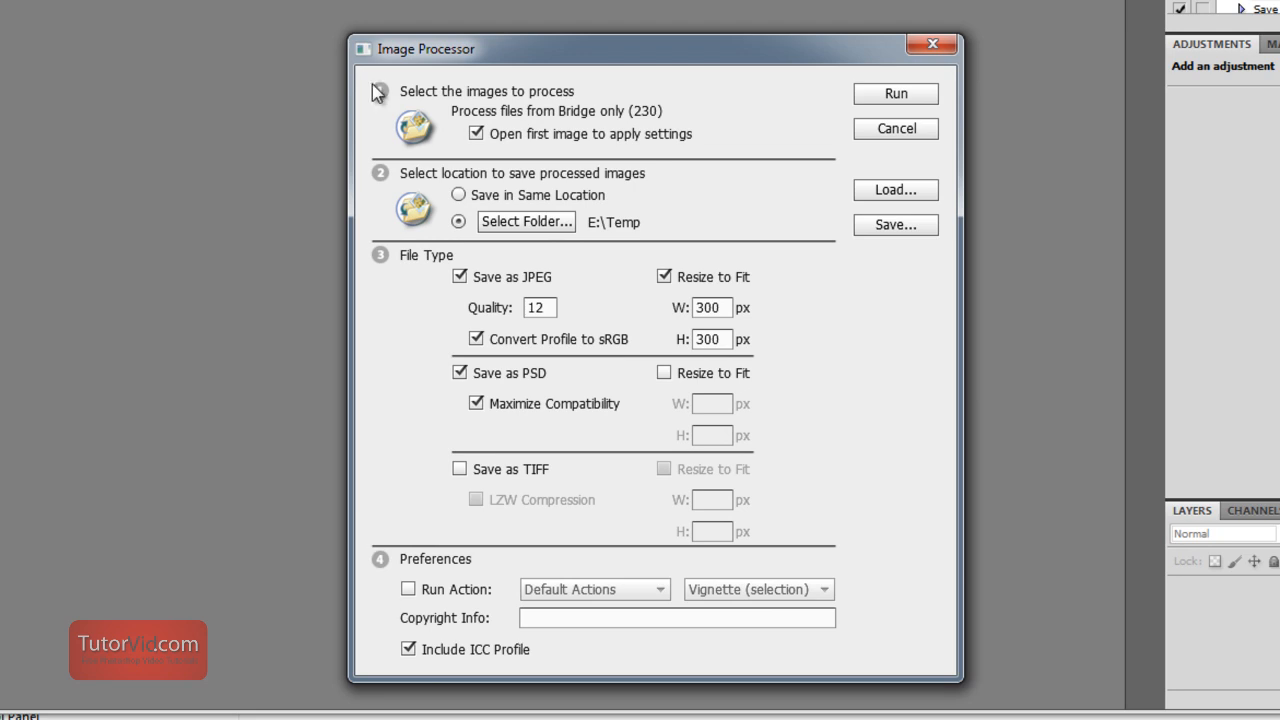
pyautogui.moveTo(401, 182)
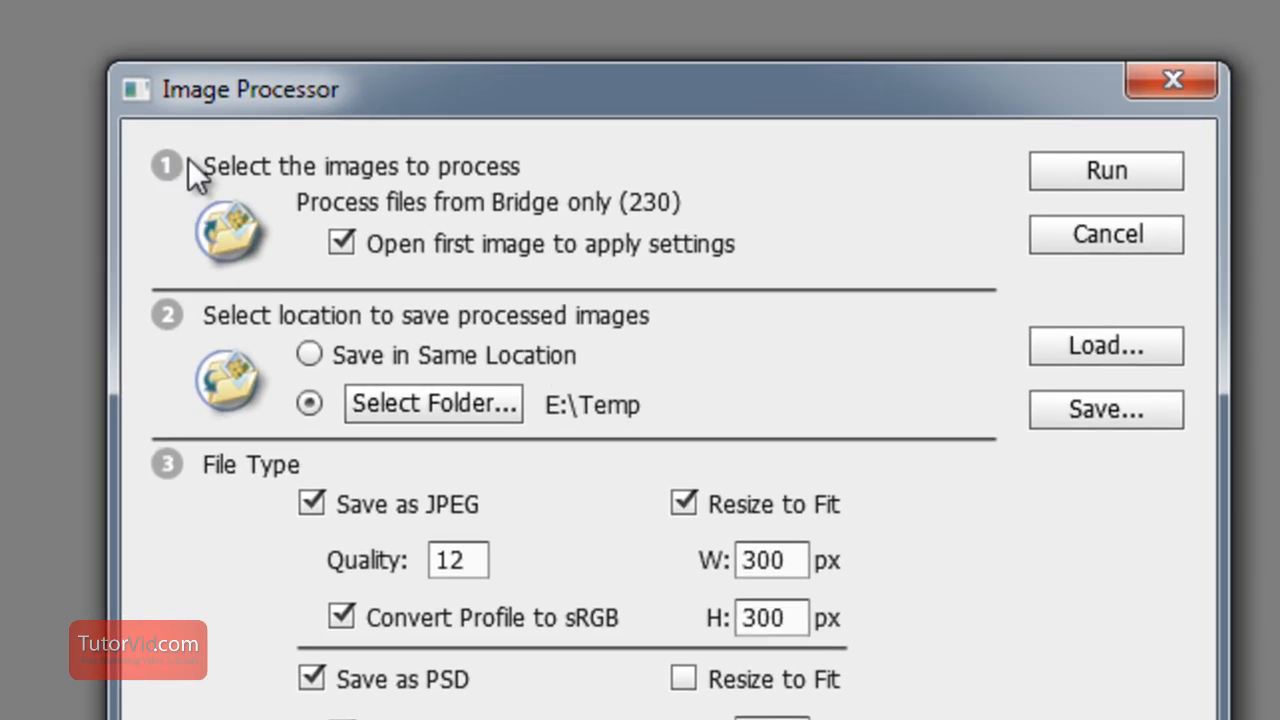
pyautogui.moveTo(170, 170)
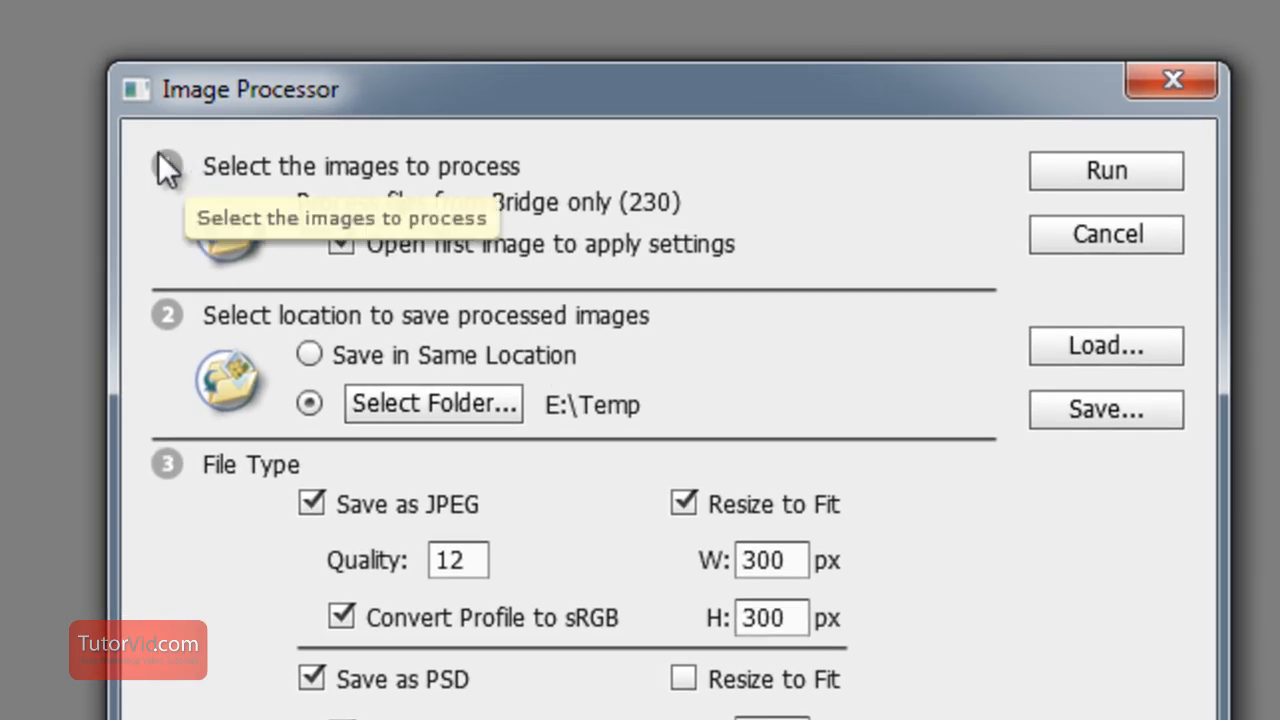
pyautogui.moveTo(405, 345)
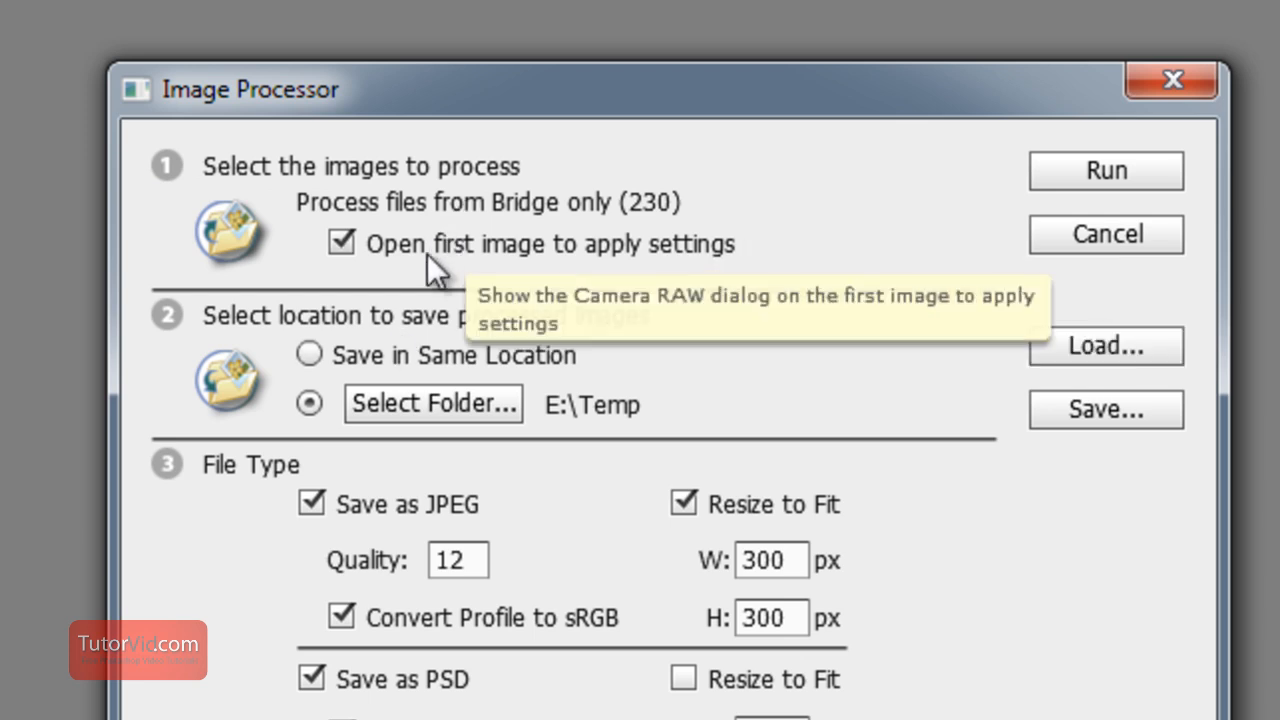
pyautogui.moveTo(165, 350)
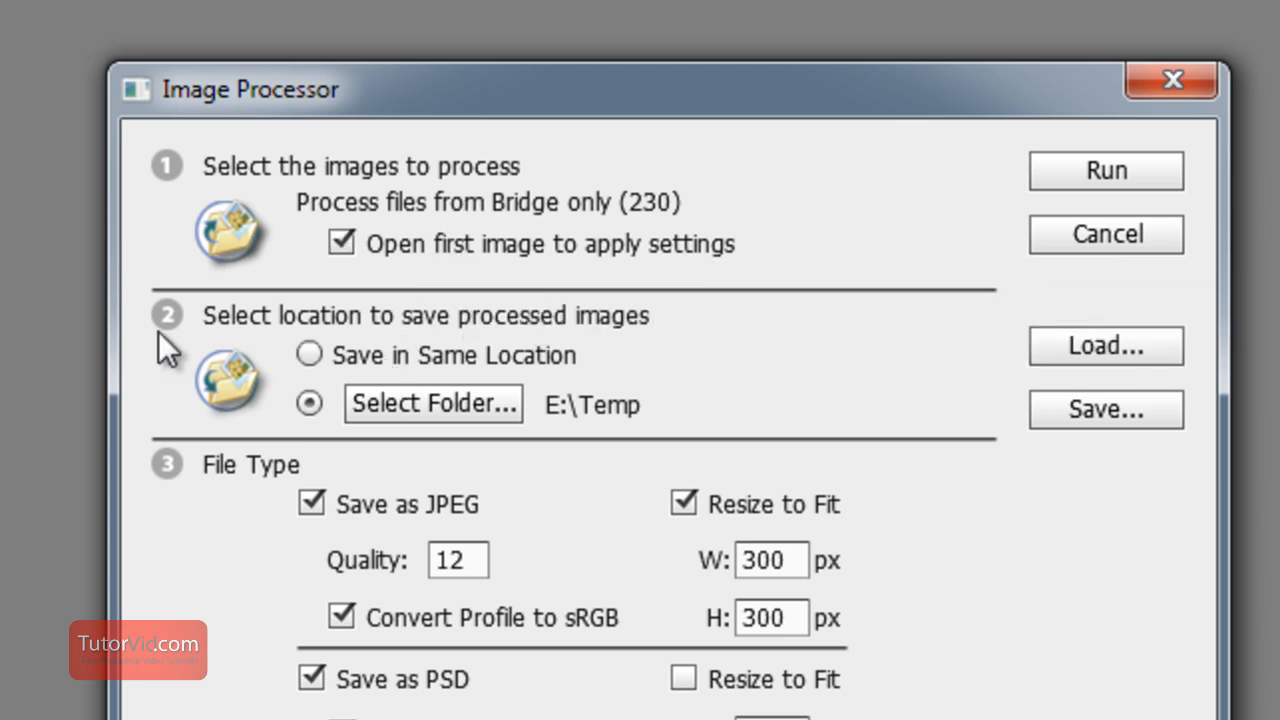
pyautogui.moveTo(540, 415)
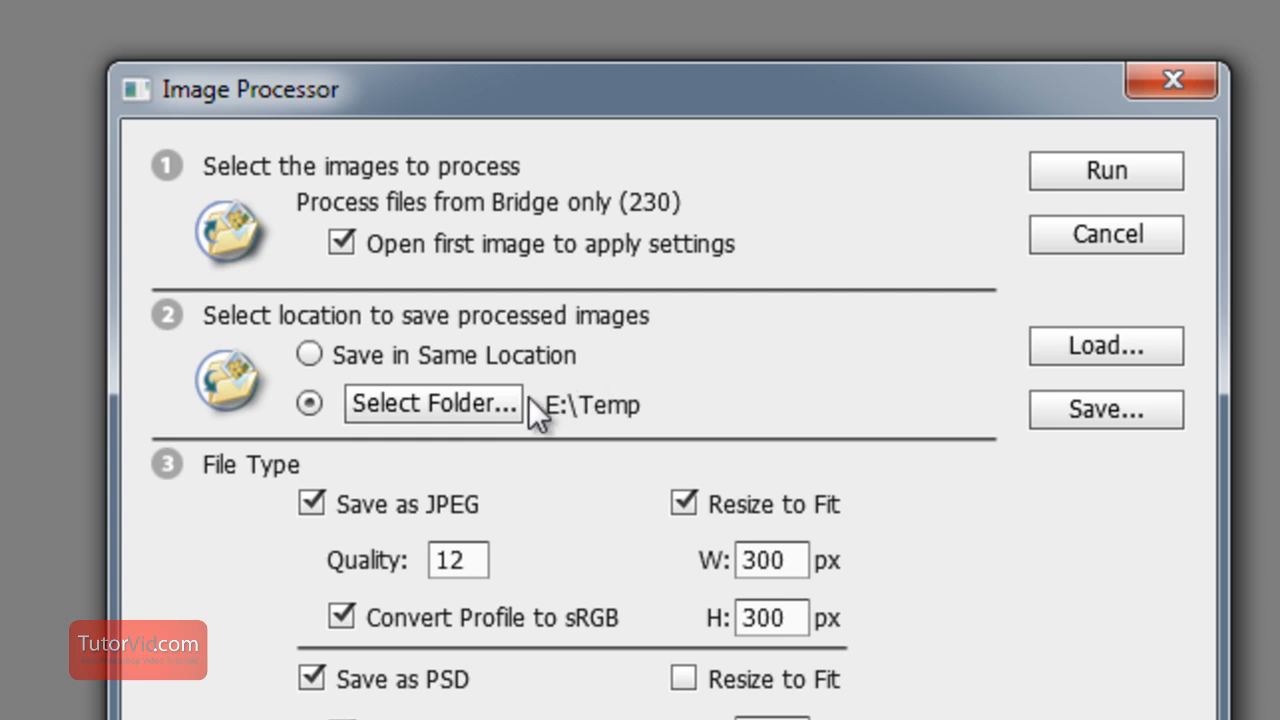
pyautogui.moveTo(435, 370)
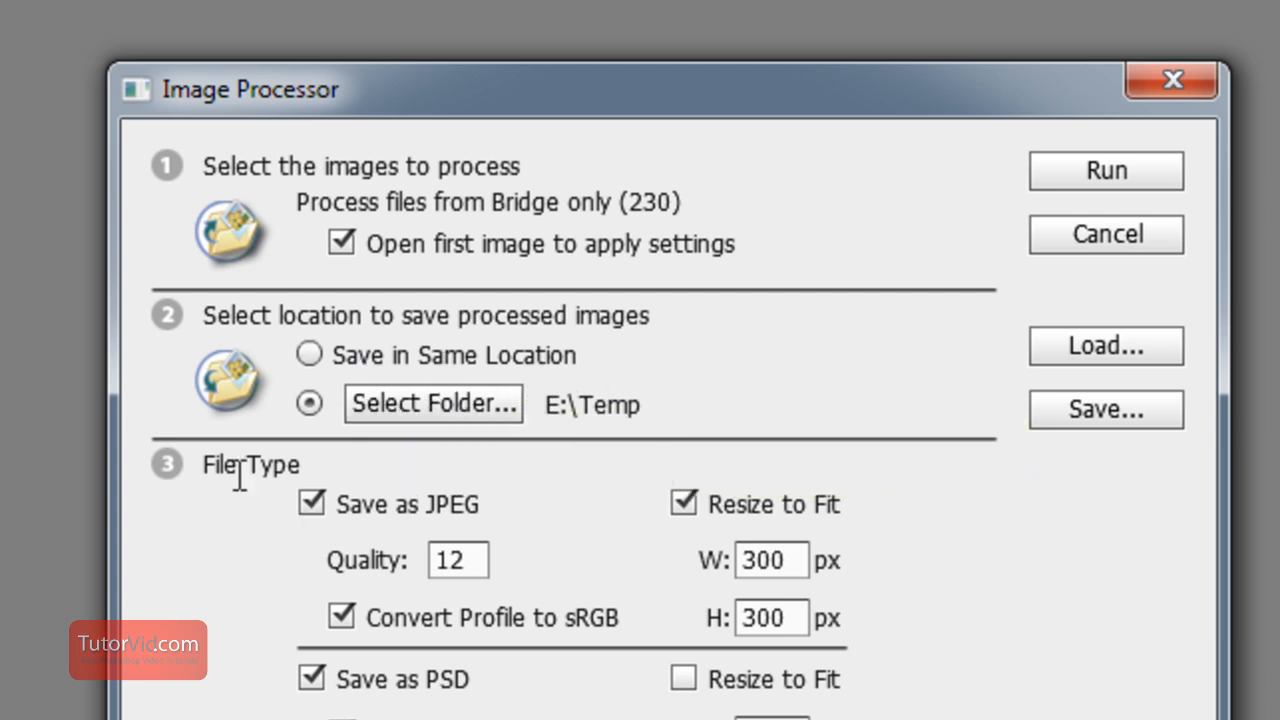
# Set JPEG quality to 12 and begin editing the 300 px resize width.
pyautogui.scroll(-3)
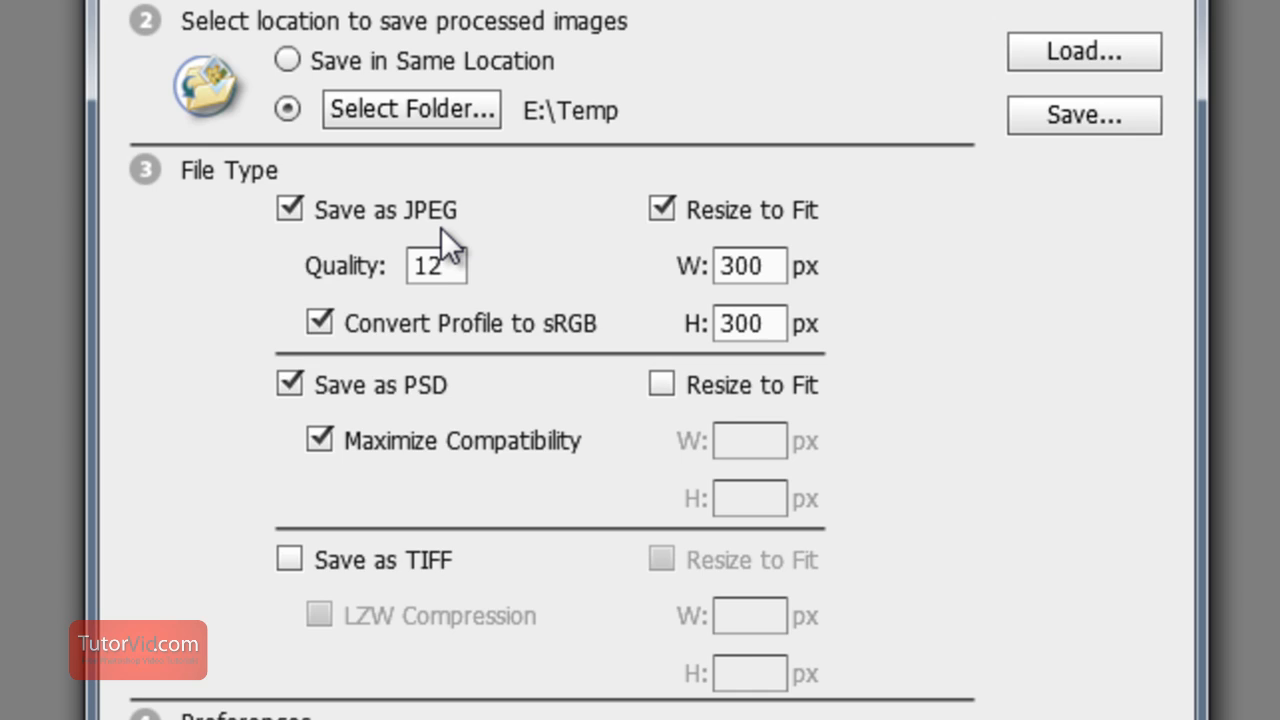
pyautogui.moveTo(480, 415)
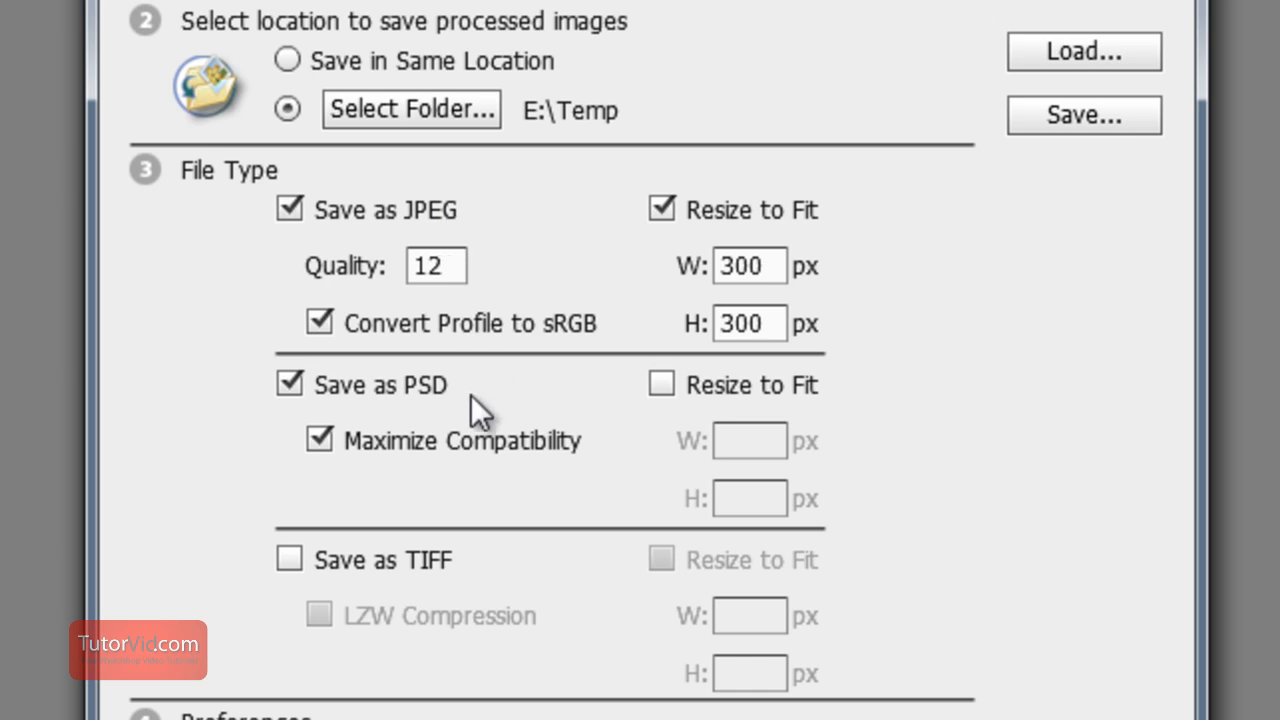
pyautogui.click(436, 266)
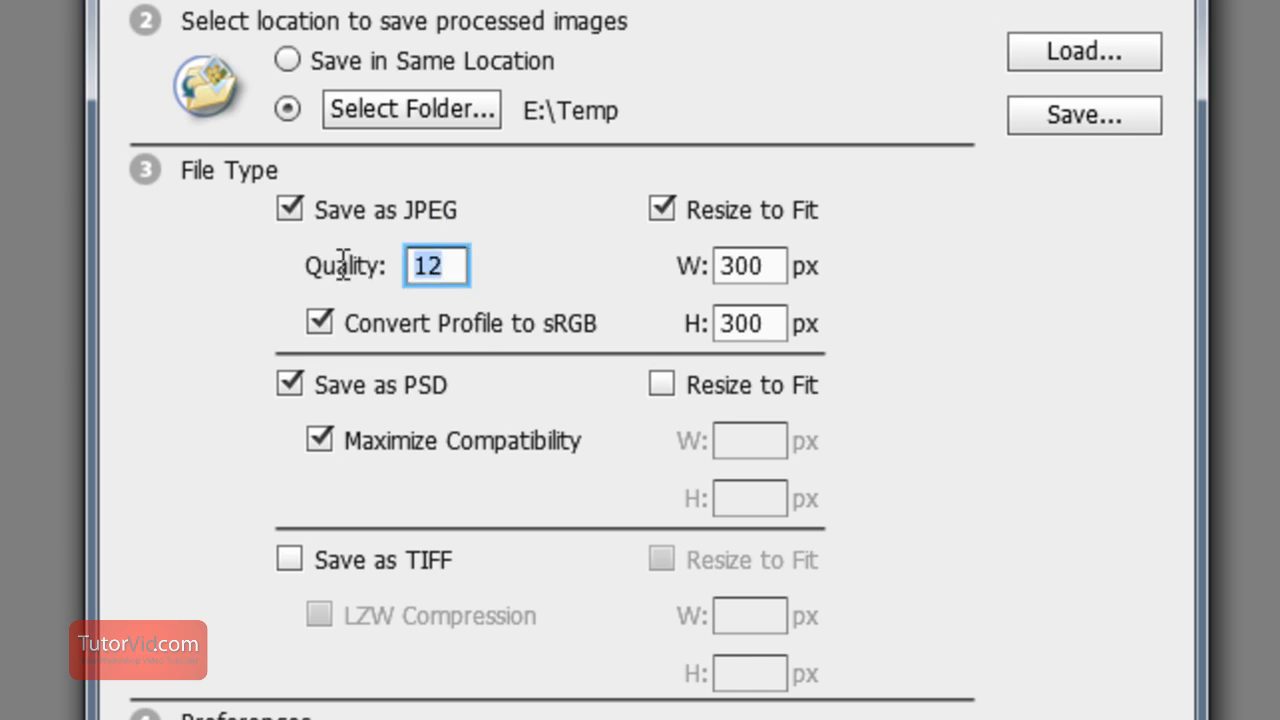
pyautogui.write('99')
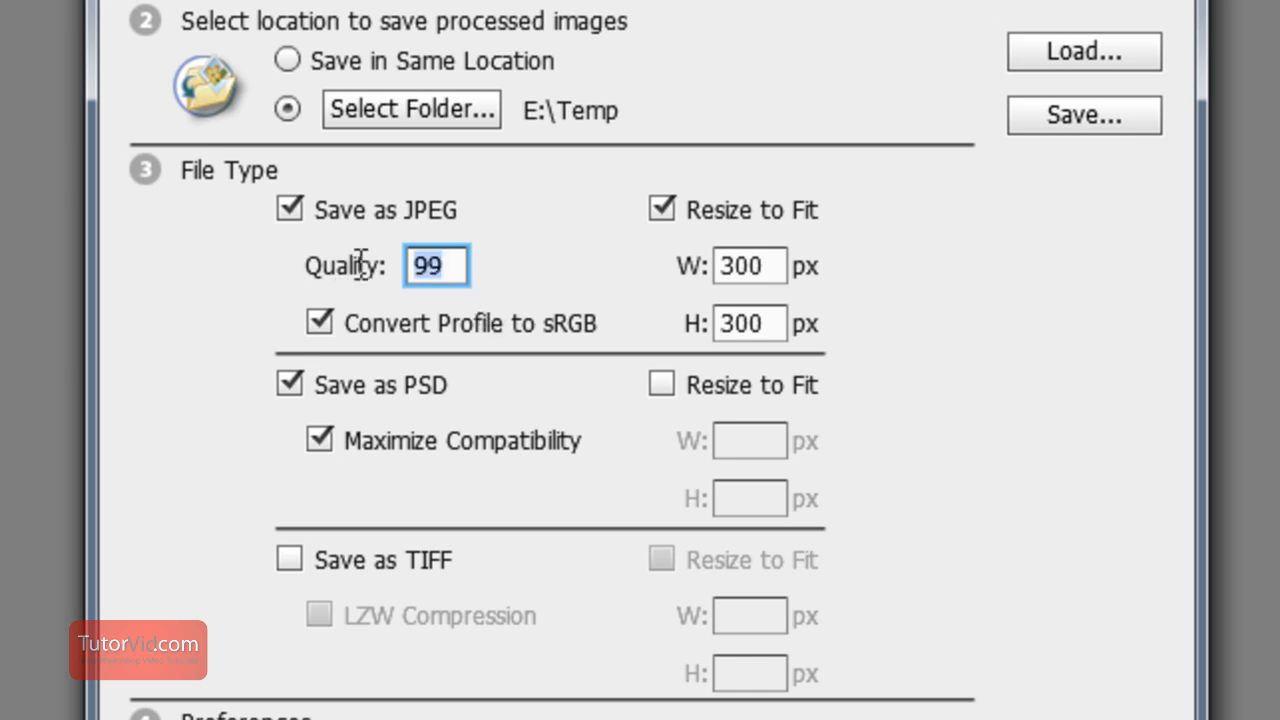
pyautogui.write('12')
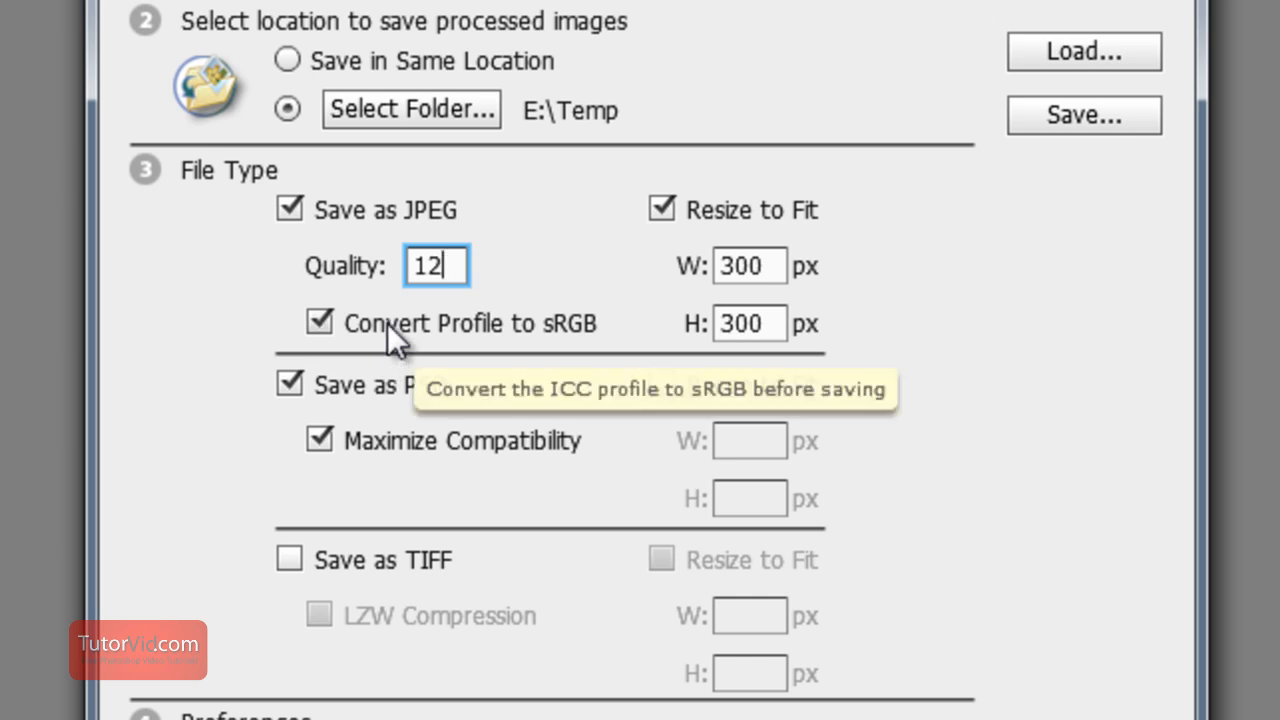
pyautogui.moveTo(575, 350)
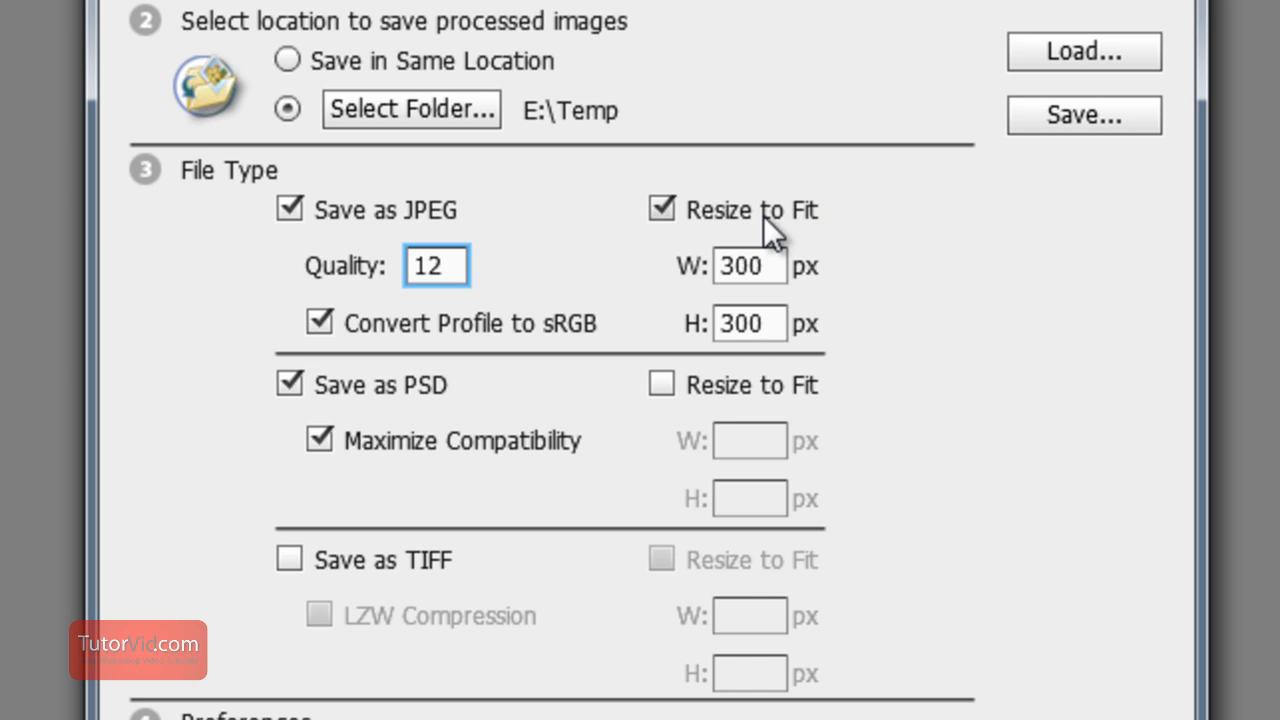
pyautogui.click(748, 266)
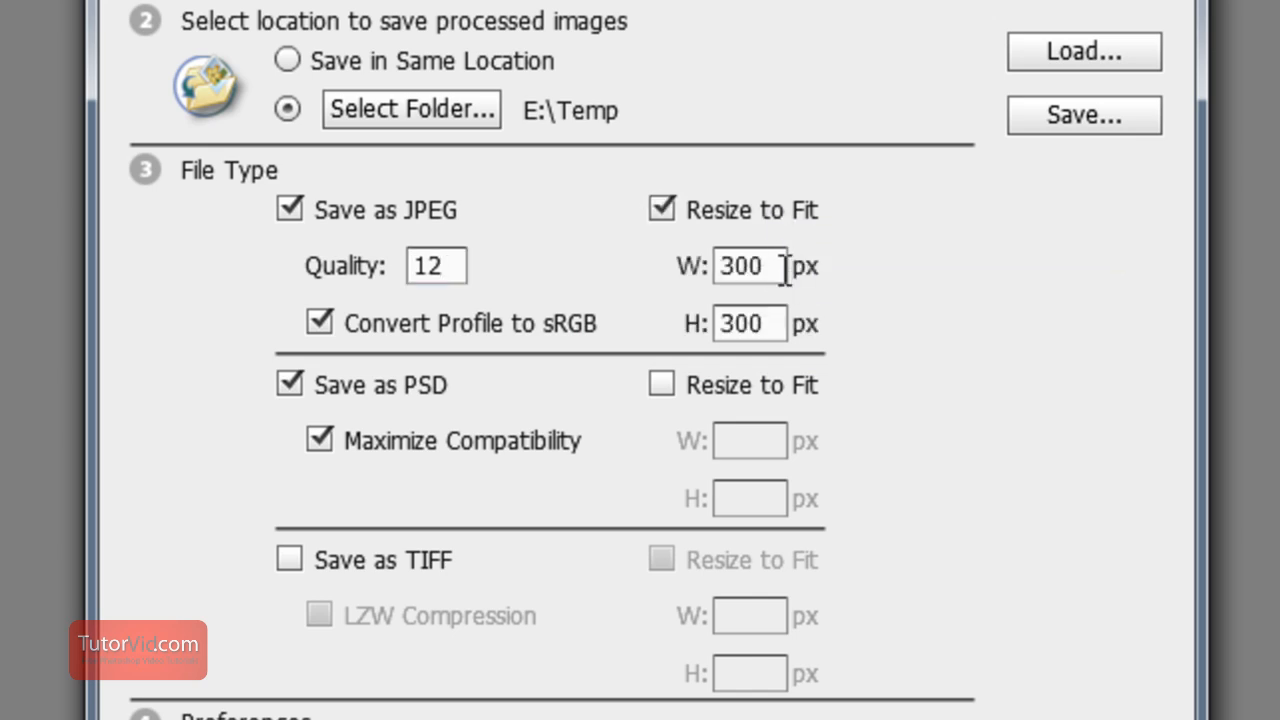
pyautogui.moveTo(780, 330)
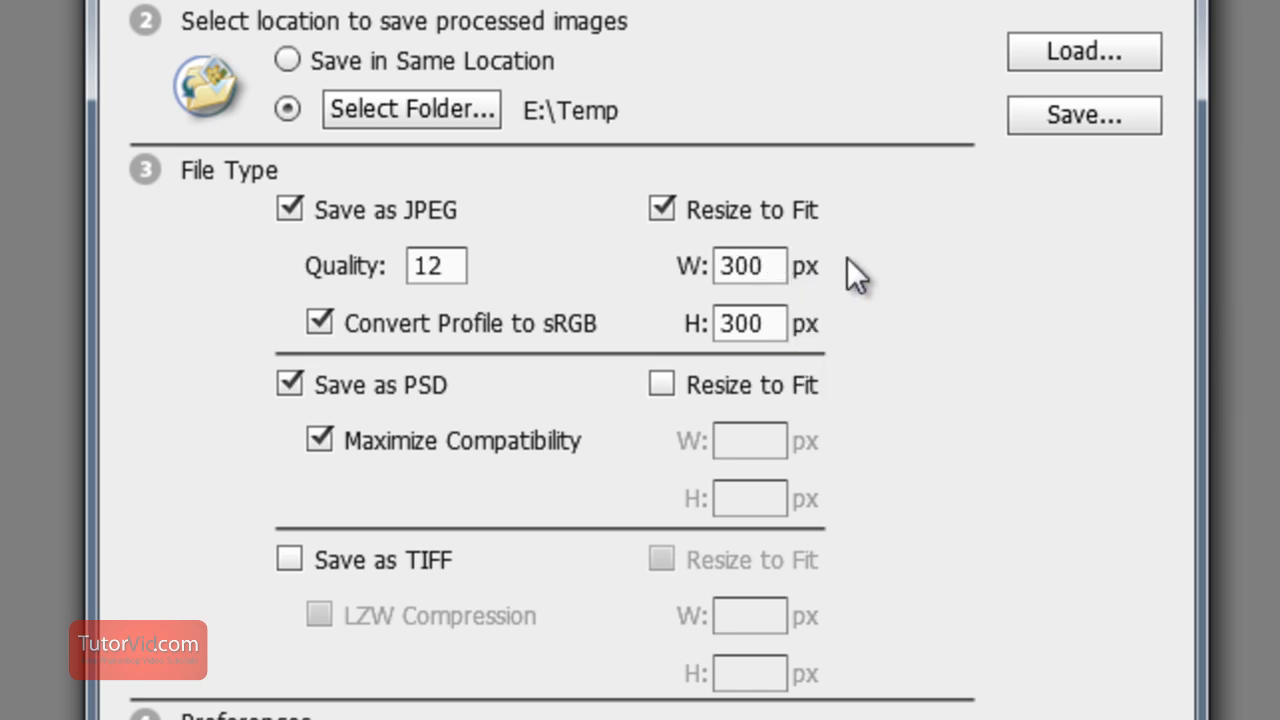
pyautogui.moveTo(660, 270)
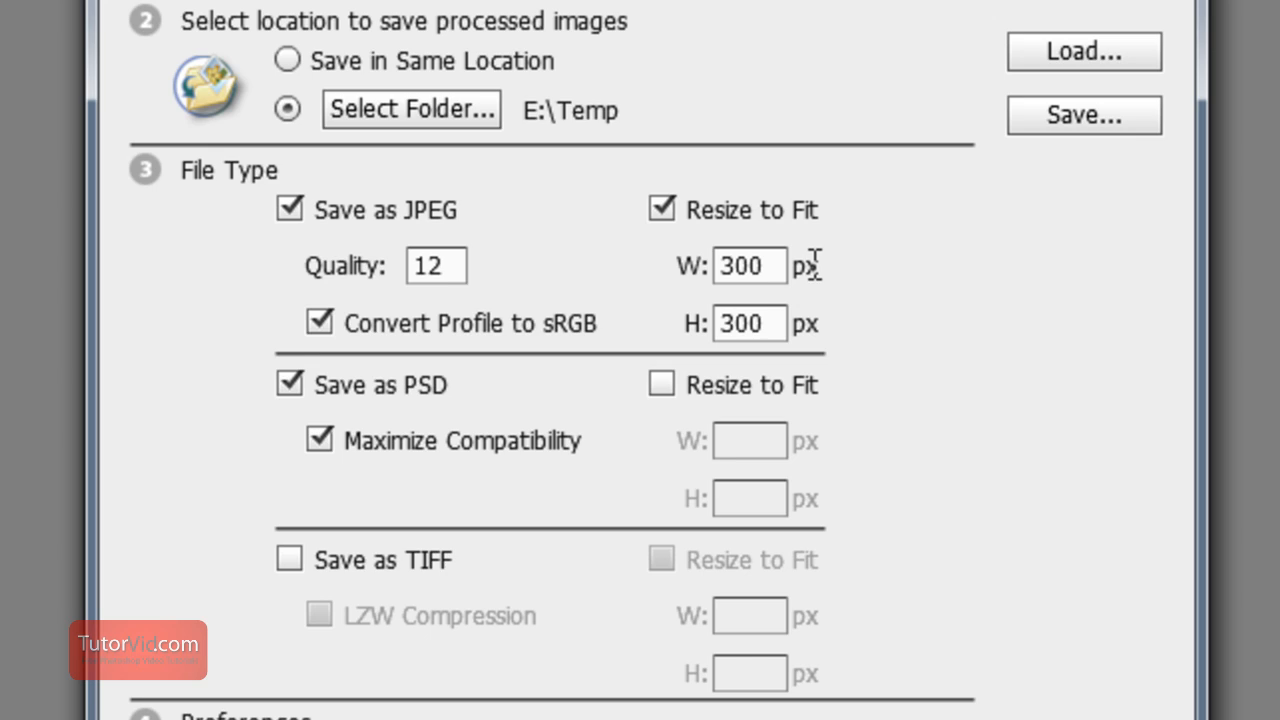
pyautogui.moveTo(890, 288)
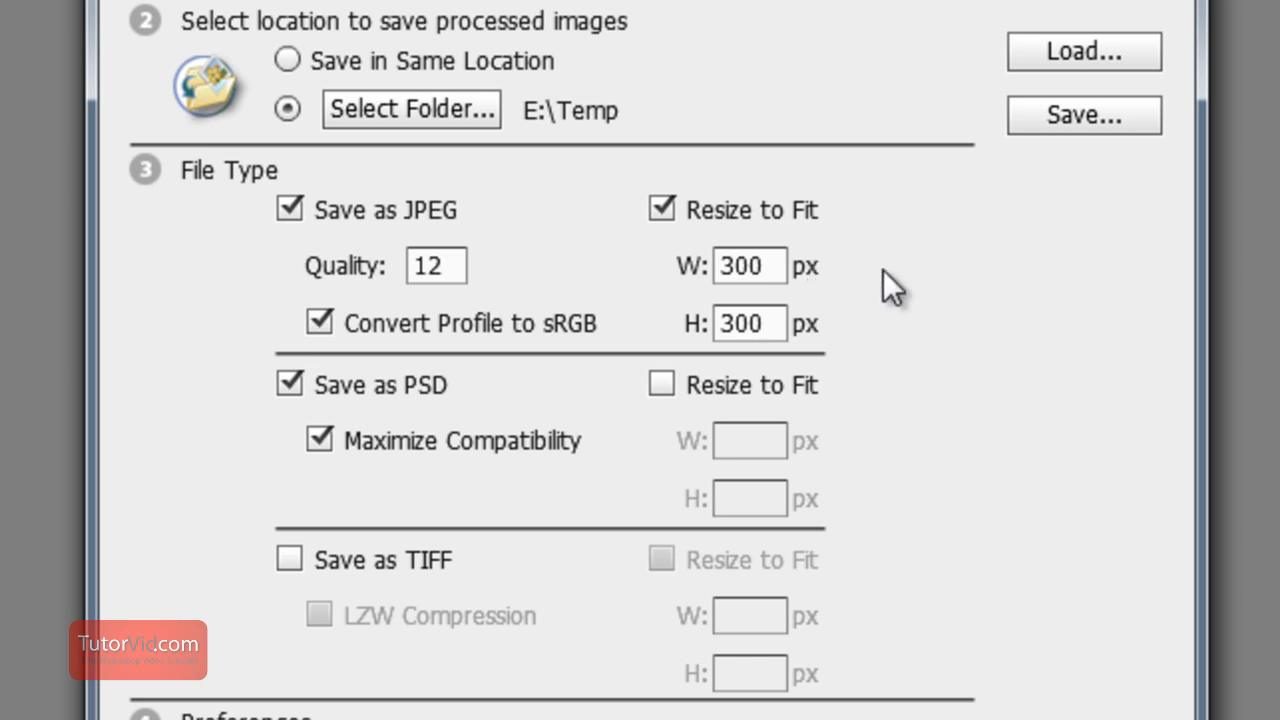
pyautogui.moveTo(485, 478)
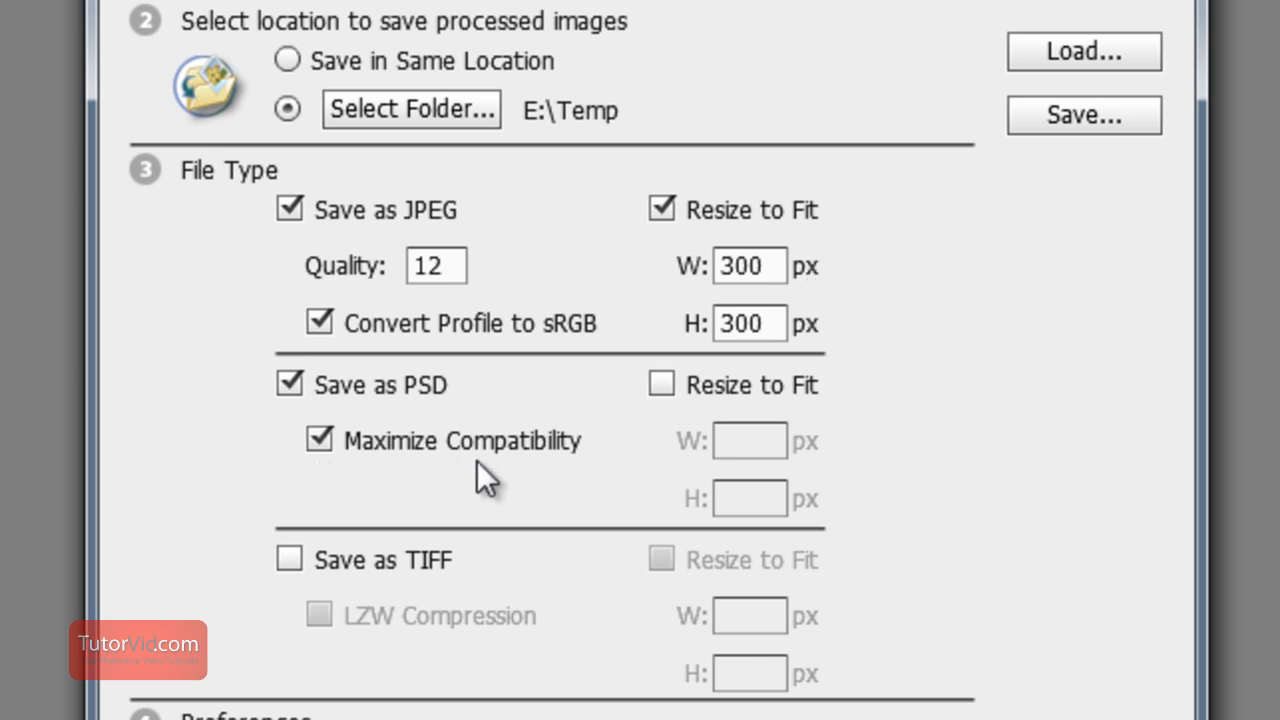
pyautogui.moveTo(437, 453)
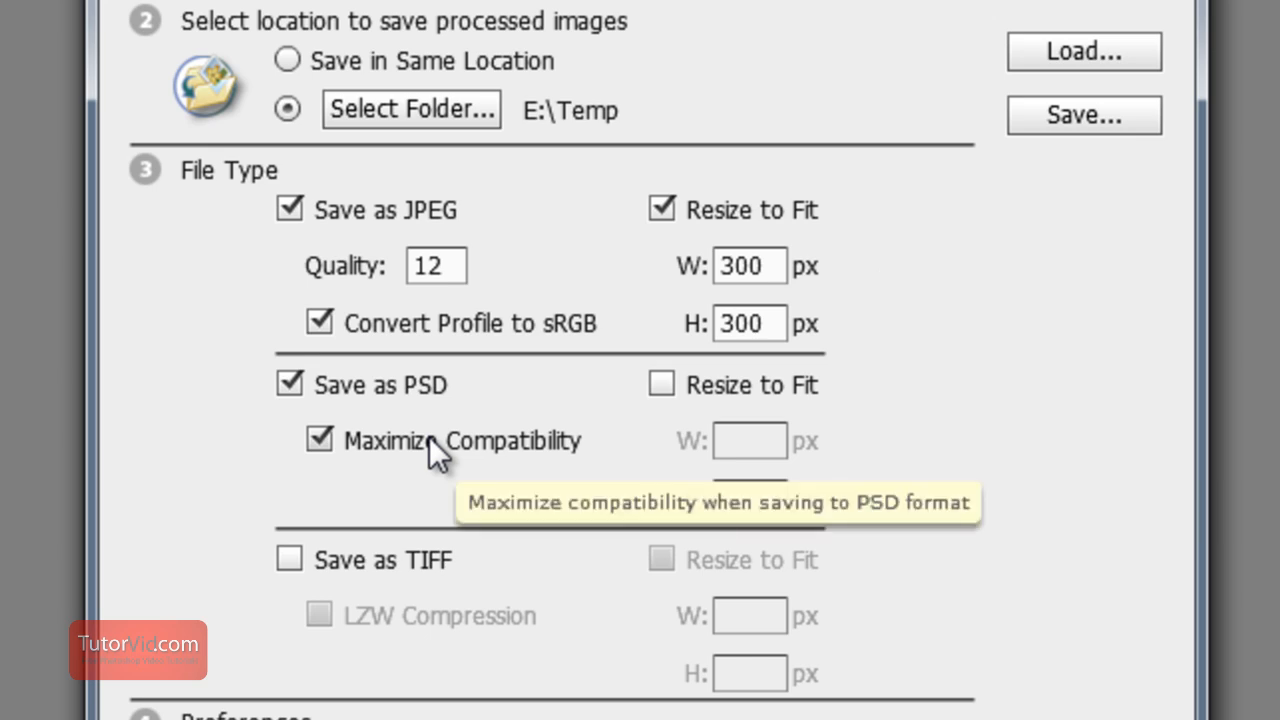
pyautogui.moveTo(193, 453)
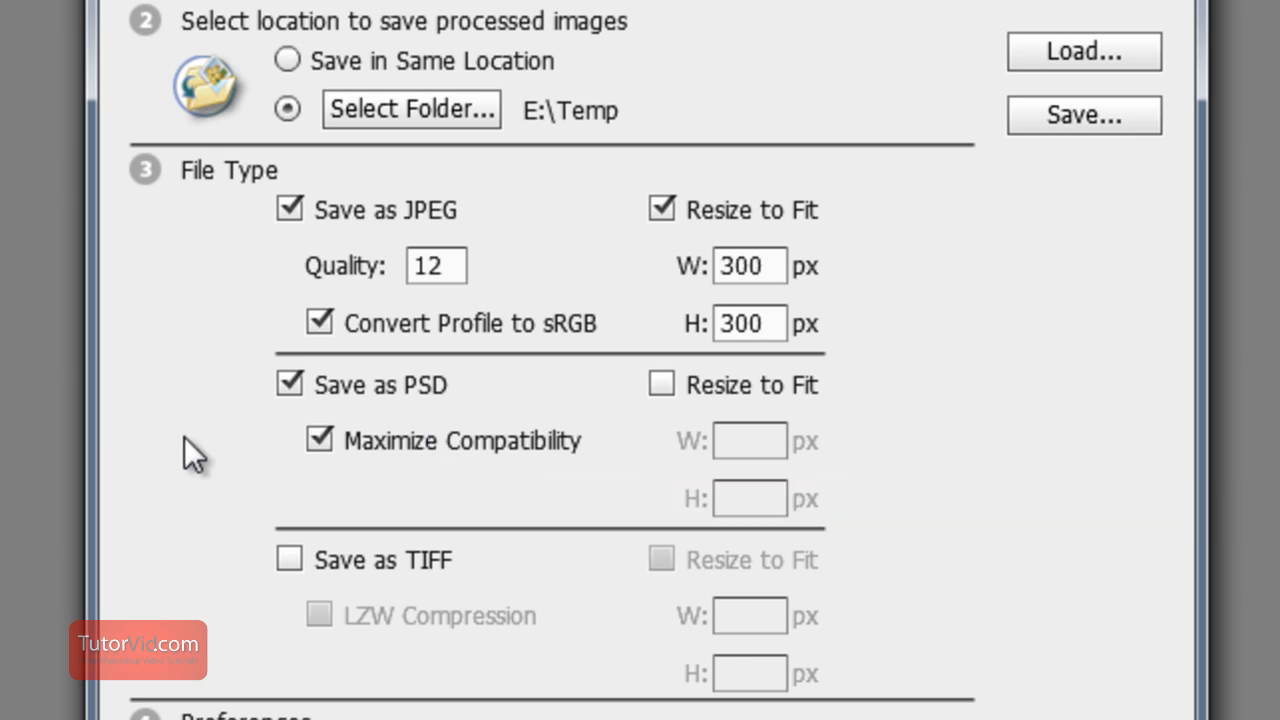
pyautogui.moveTo(360, 605)
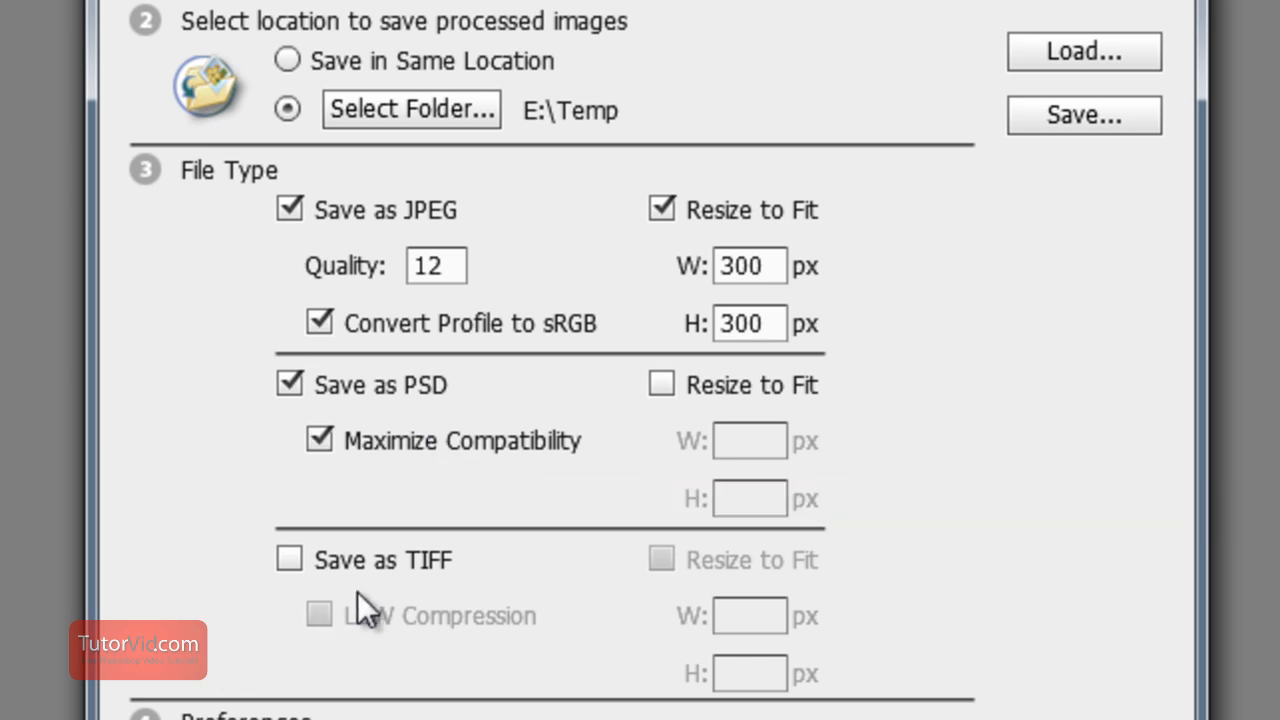
# Enable Save as TIFF with LZW compression for the copies.
pyautogui.click(289, 558)
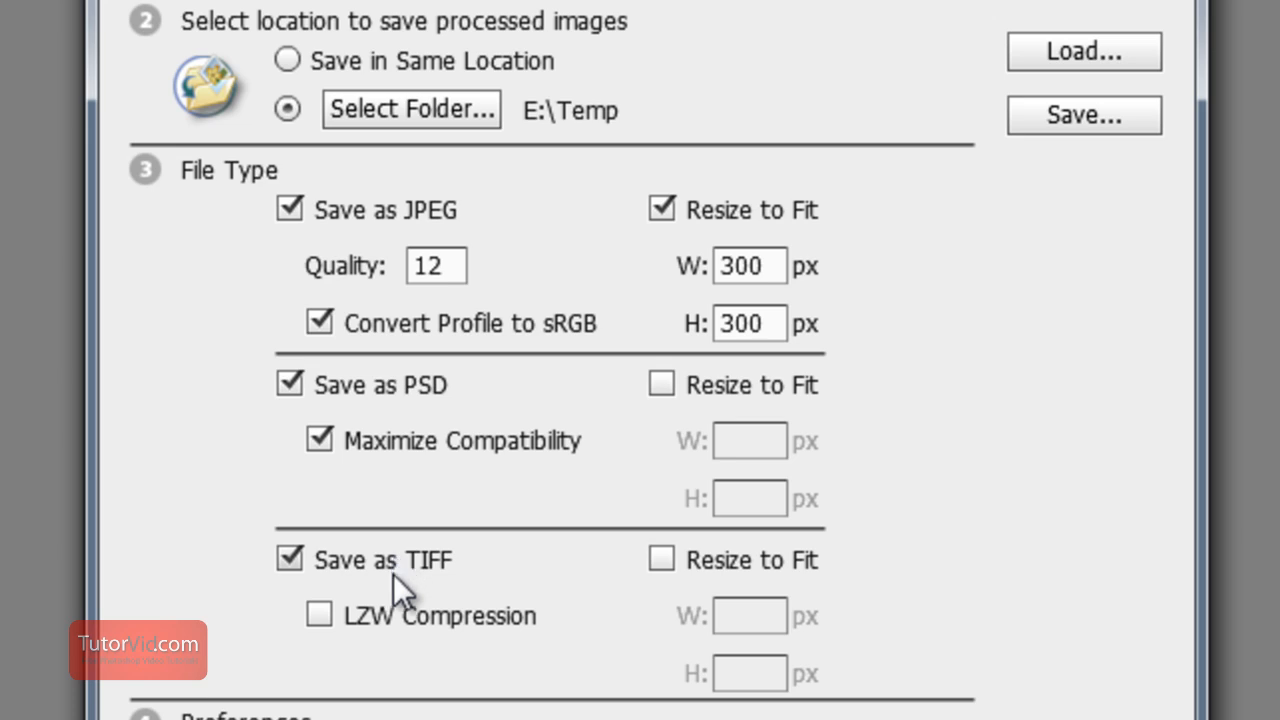
pyautogui.click(318, 614)
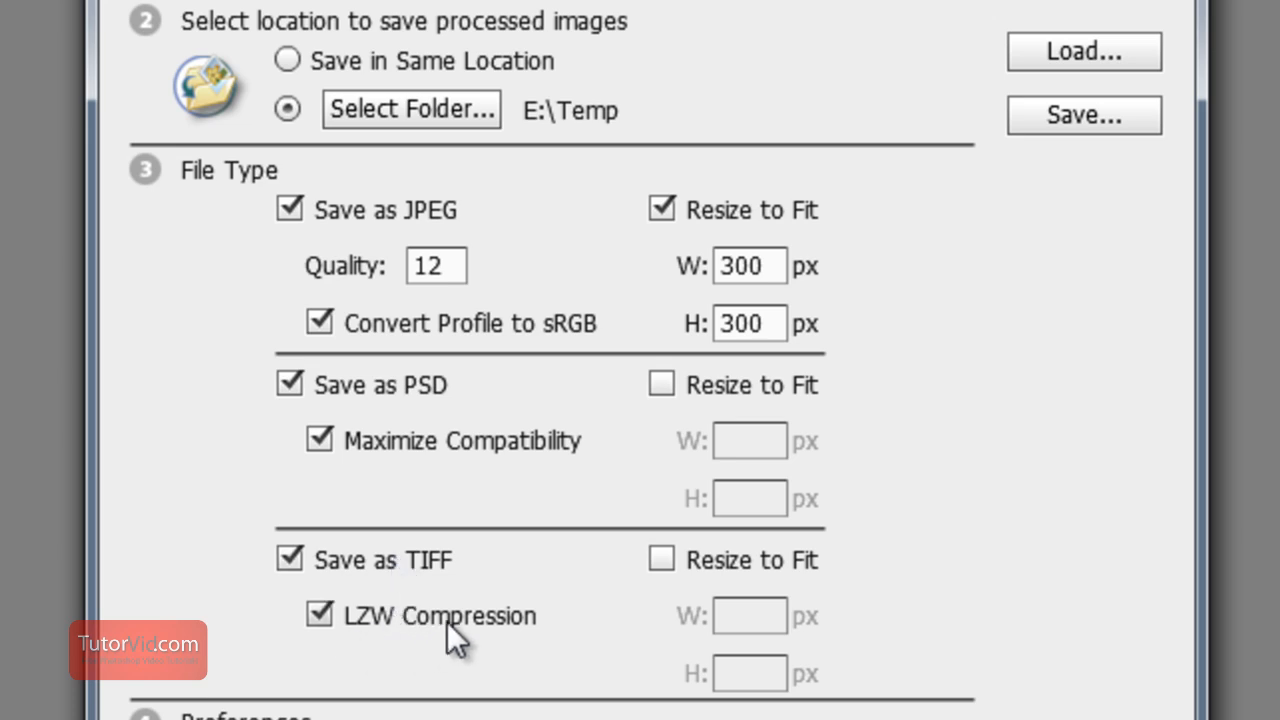
pyautogui.moveTo(322, 635)
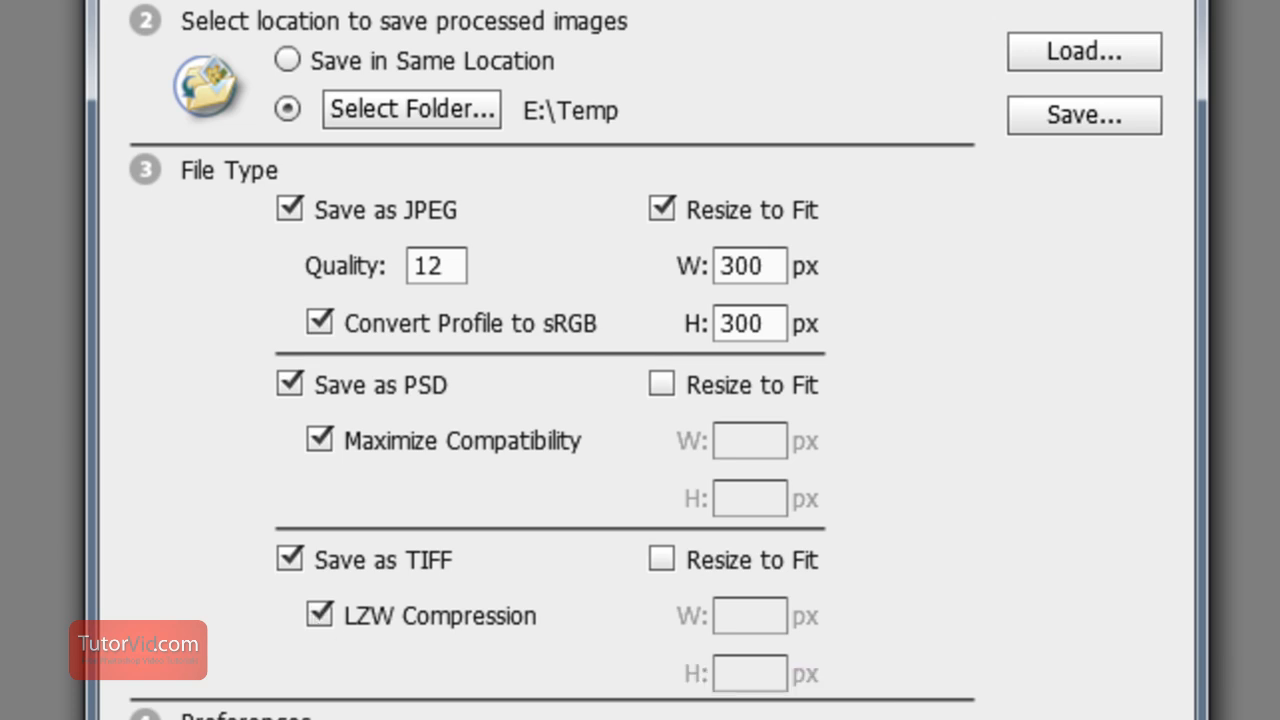
# Review the Run Action set options under Preferences without choosing one.
pyautogui.scroll(-3)
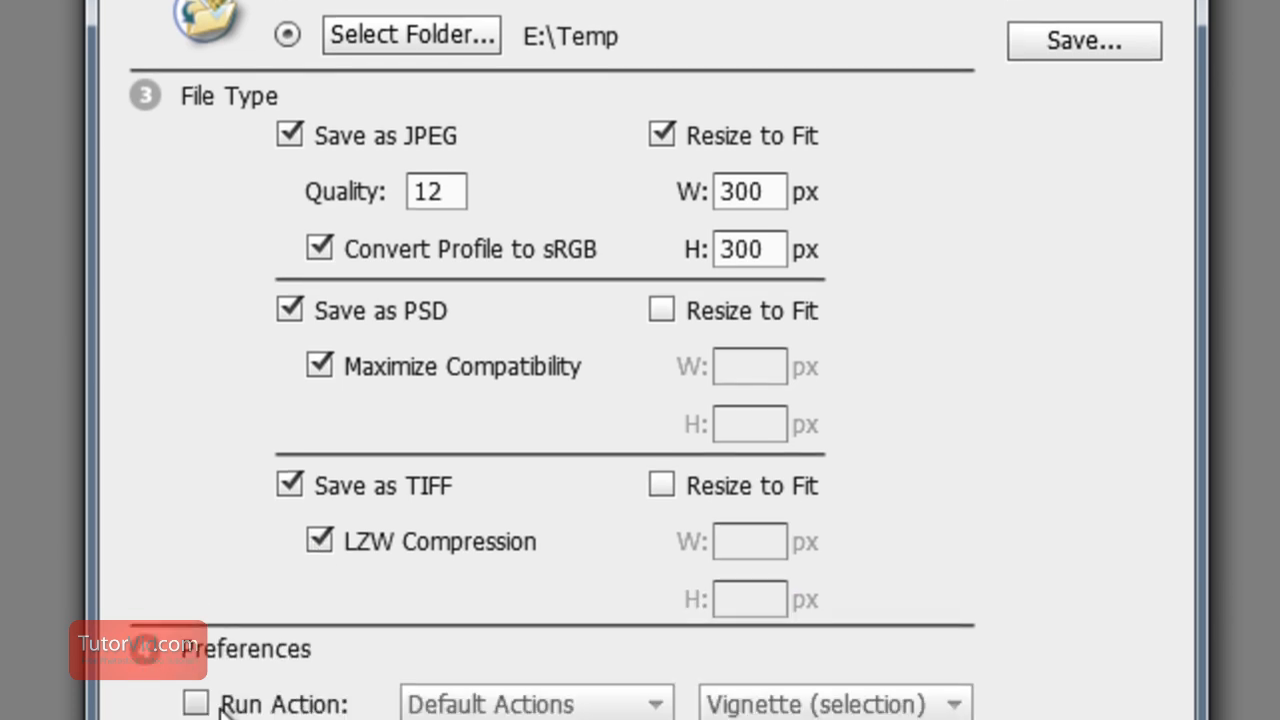
pyautogui.click(535, 502)
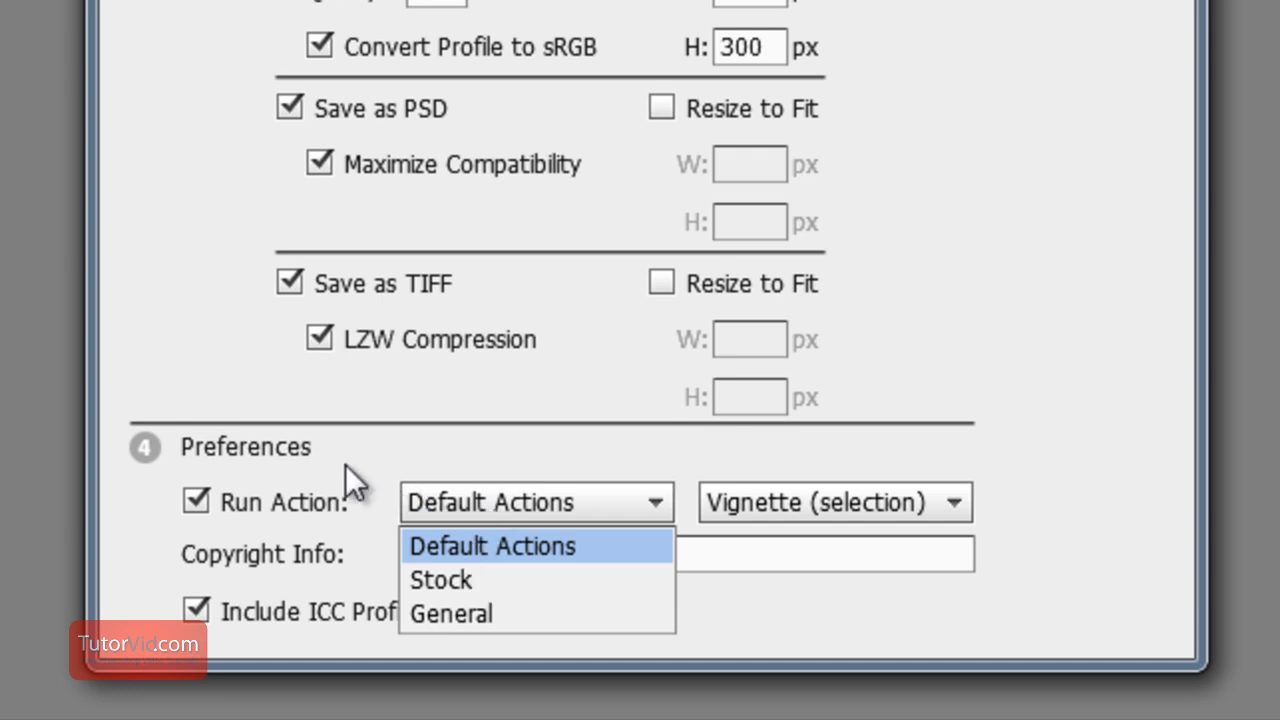
pyautogui.click(196, 500)
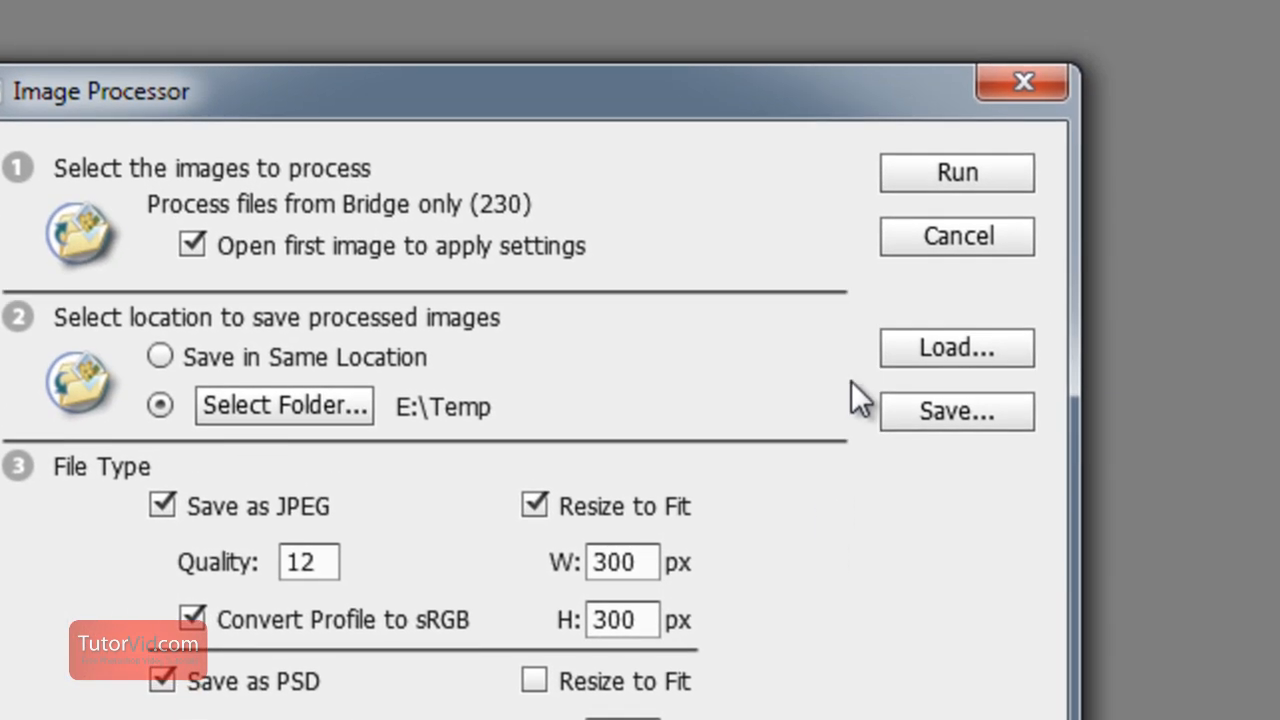
pyautogui.moveTo(820, 368)
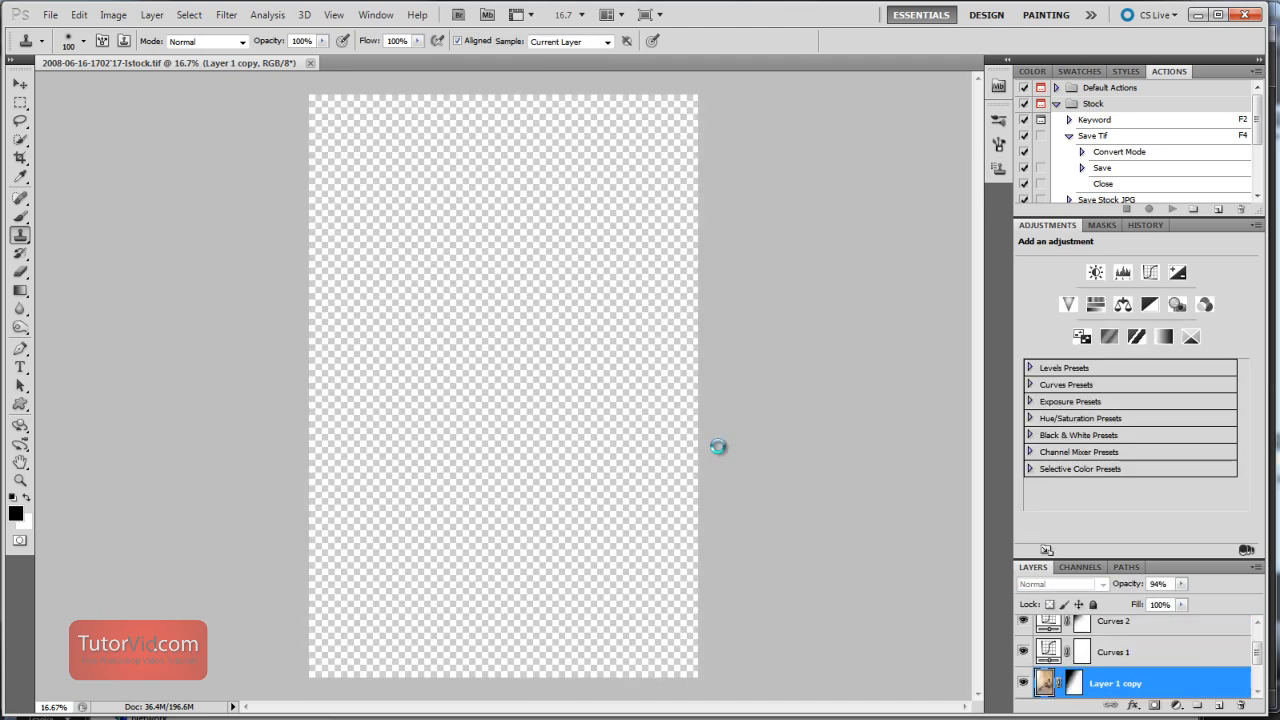
# Dismiss the first opened image with Escape and let the batch run finish.
pyautogui.press('Escape')
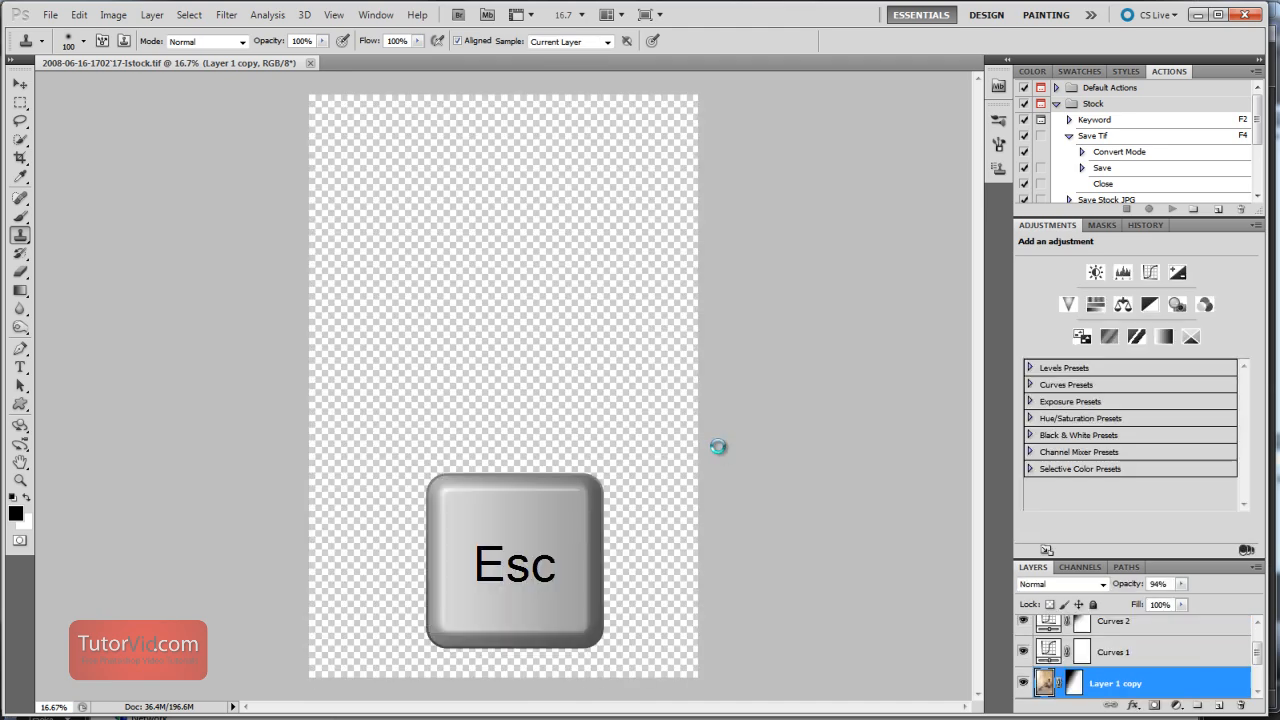
pyautogui.press('Escape')
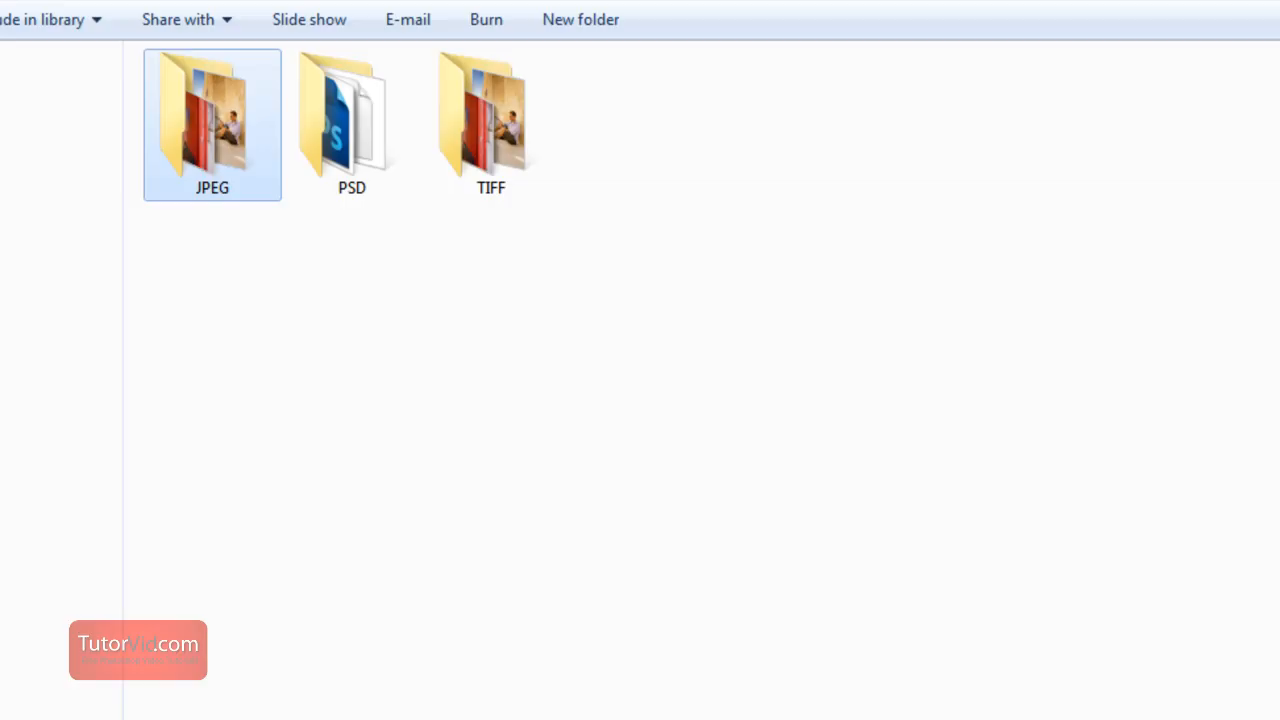
# Open the processed output folder in Windows Explorer.
pyautogui.click(389, 409)
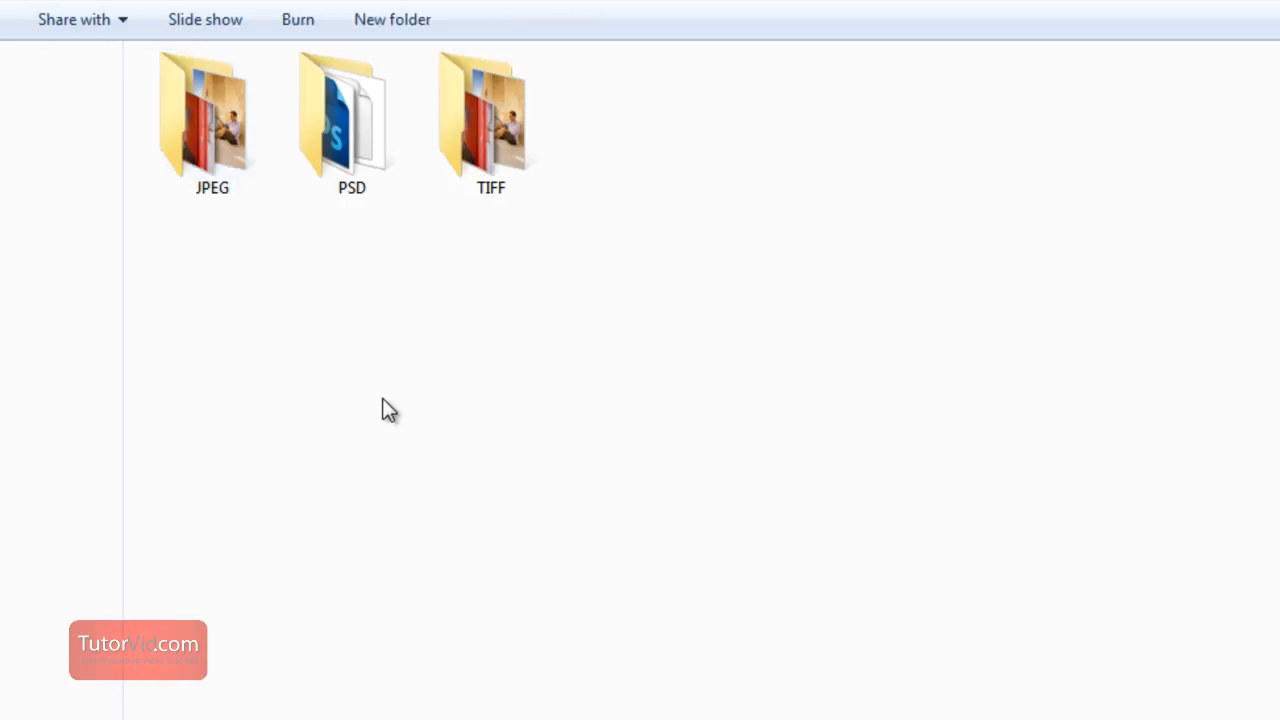
pyautogui.click(491, 120)
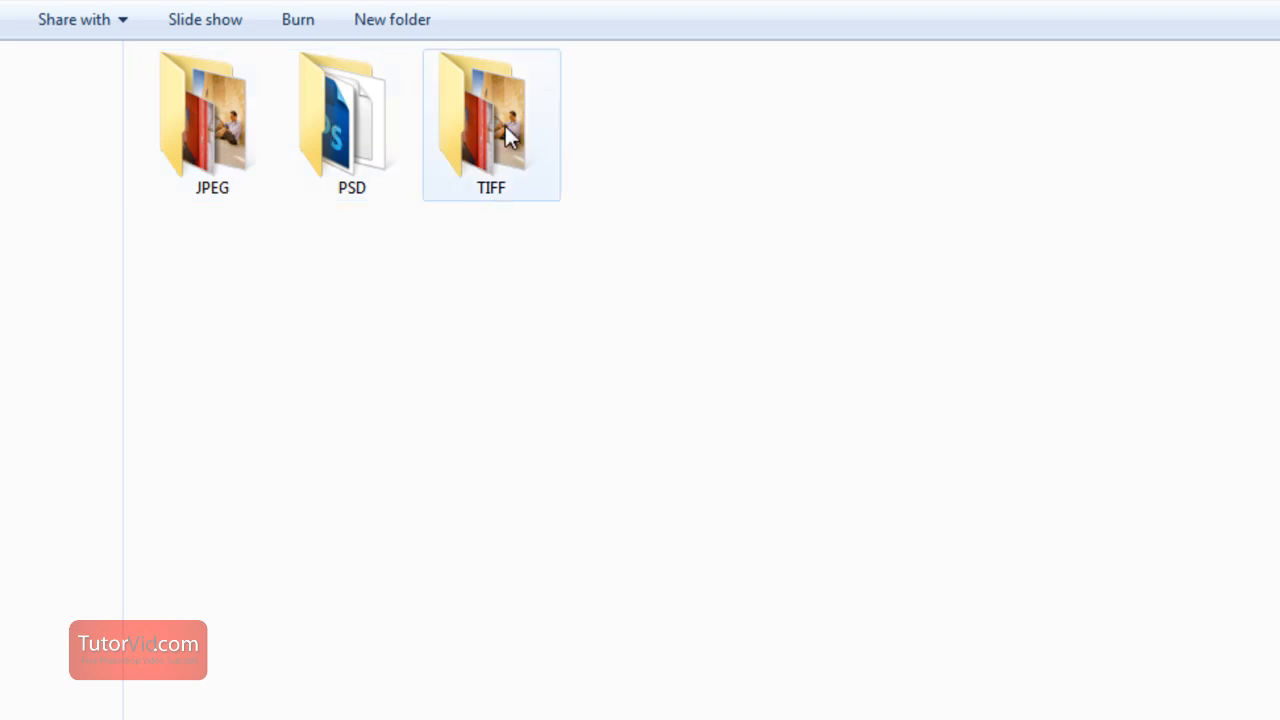
pyautogui.moveTo(450, 207)
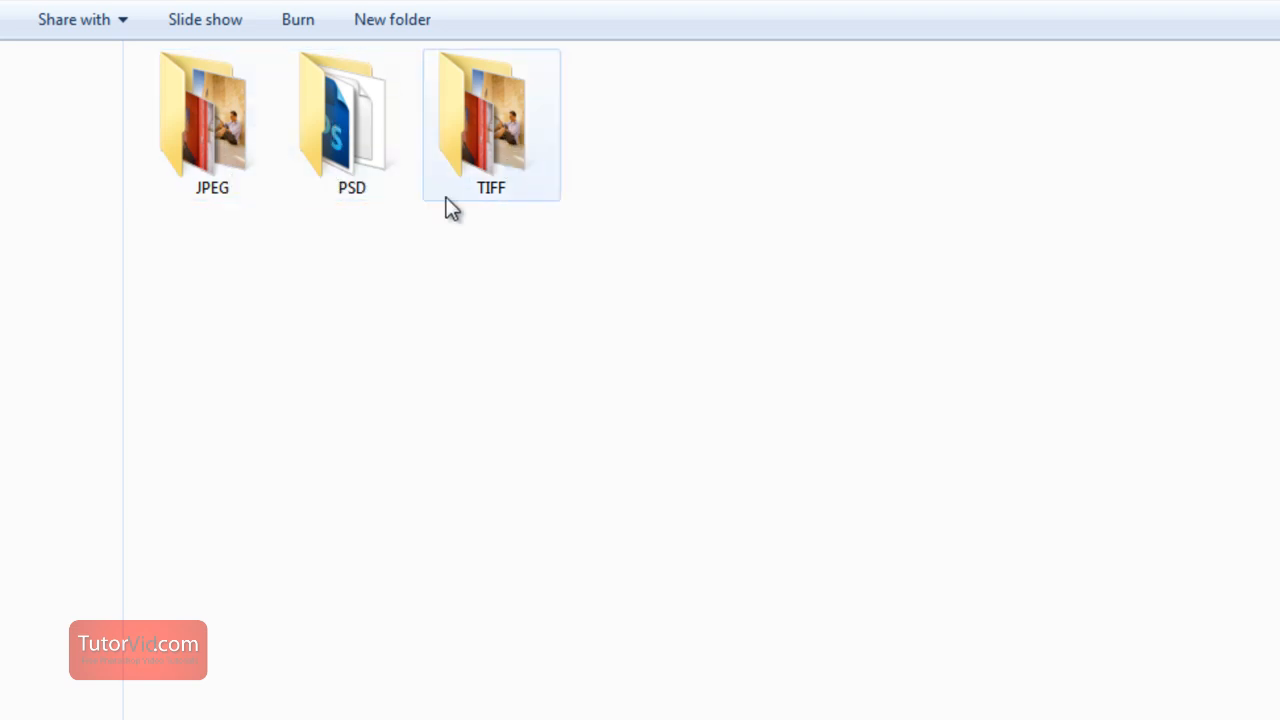
pyautogui.doubleClick(491, 110)
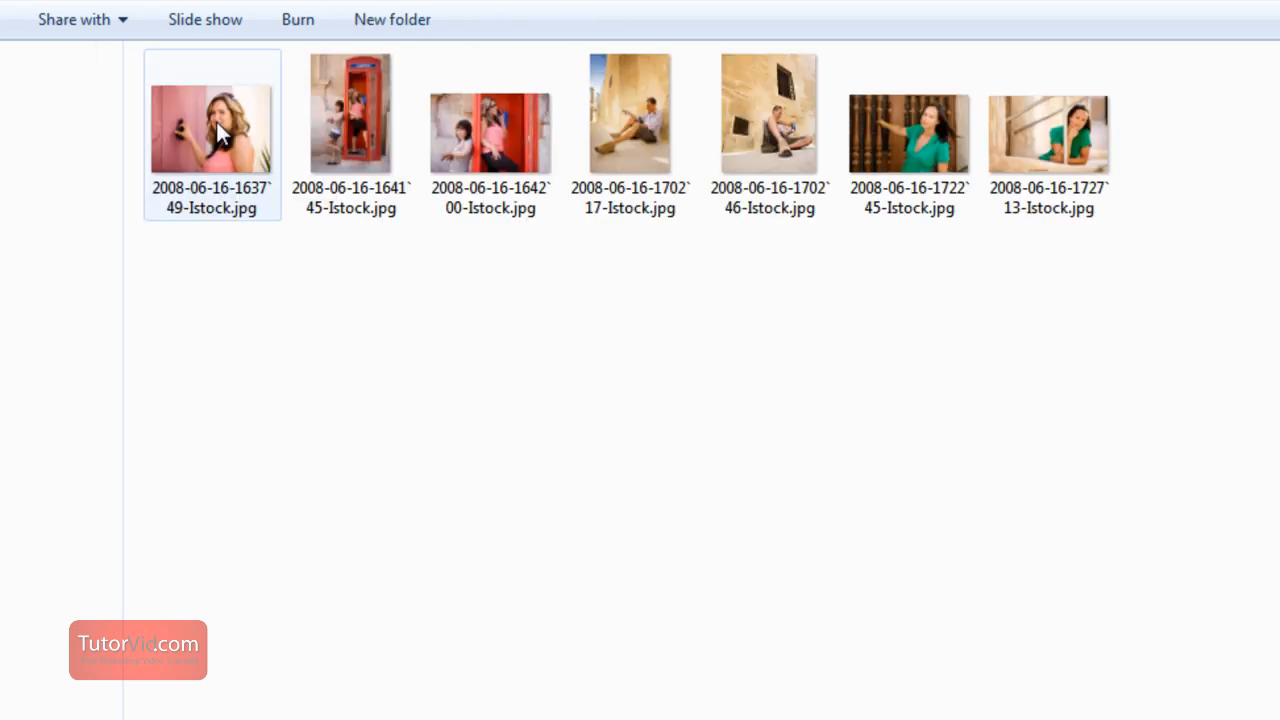
# Preview two processed photos of the man sitting by the stone wall.
pyautogui.click(769, 113)
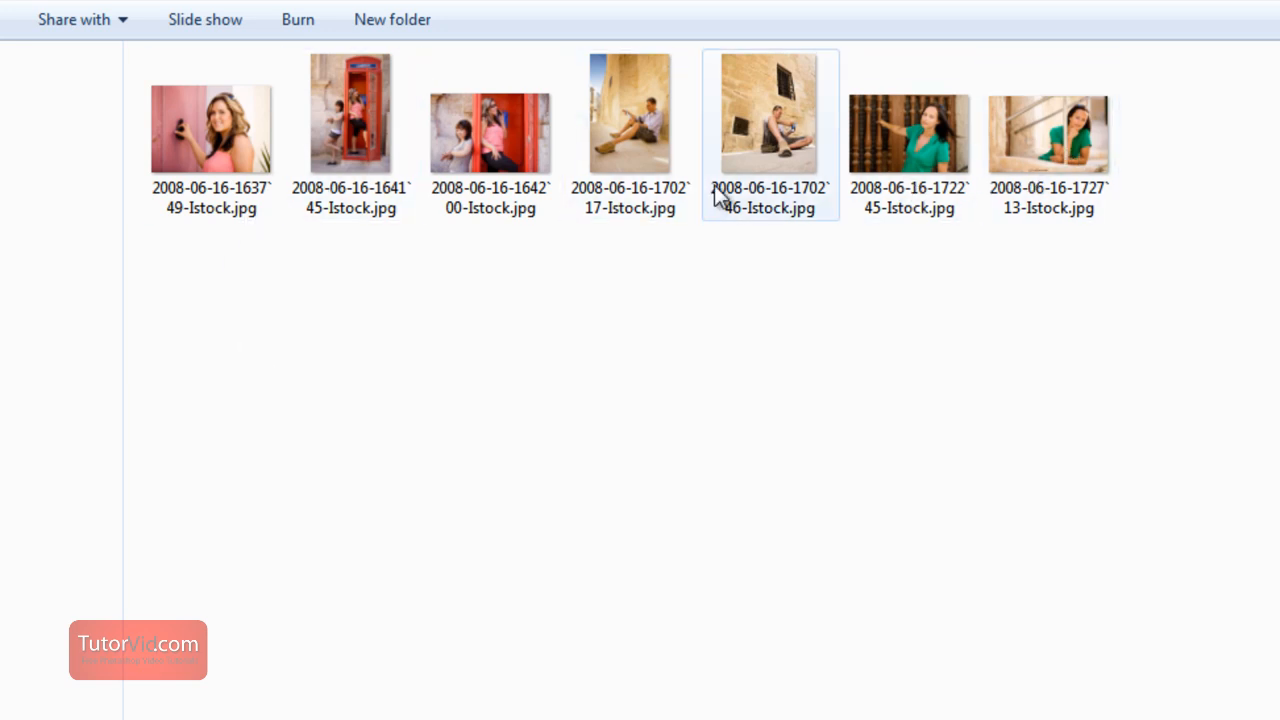
pyautogui.doubleClick(770, 113)
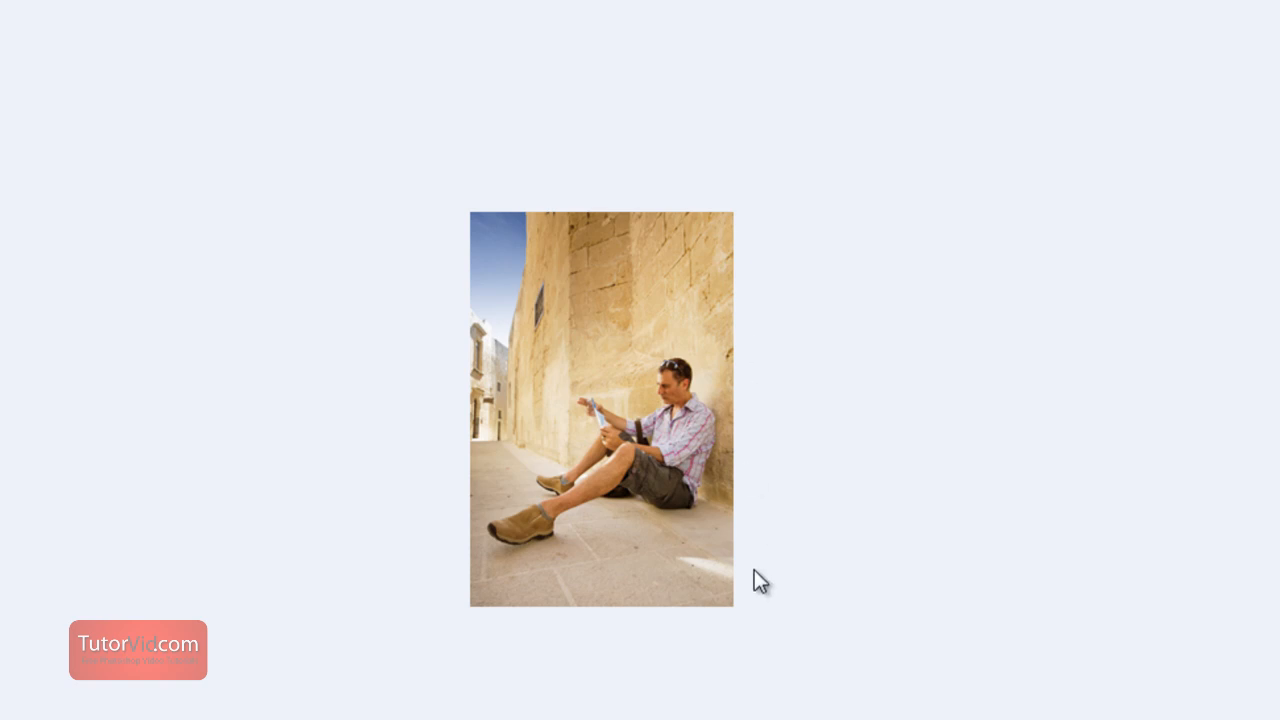
pyautogui.moveTo(715, 210)
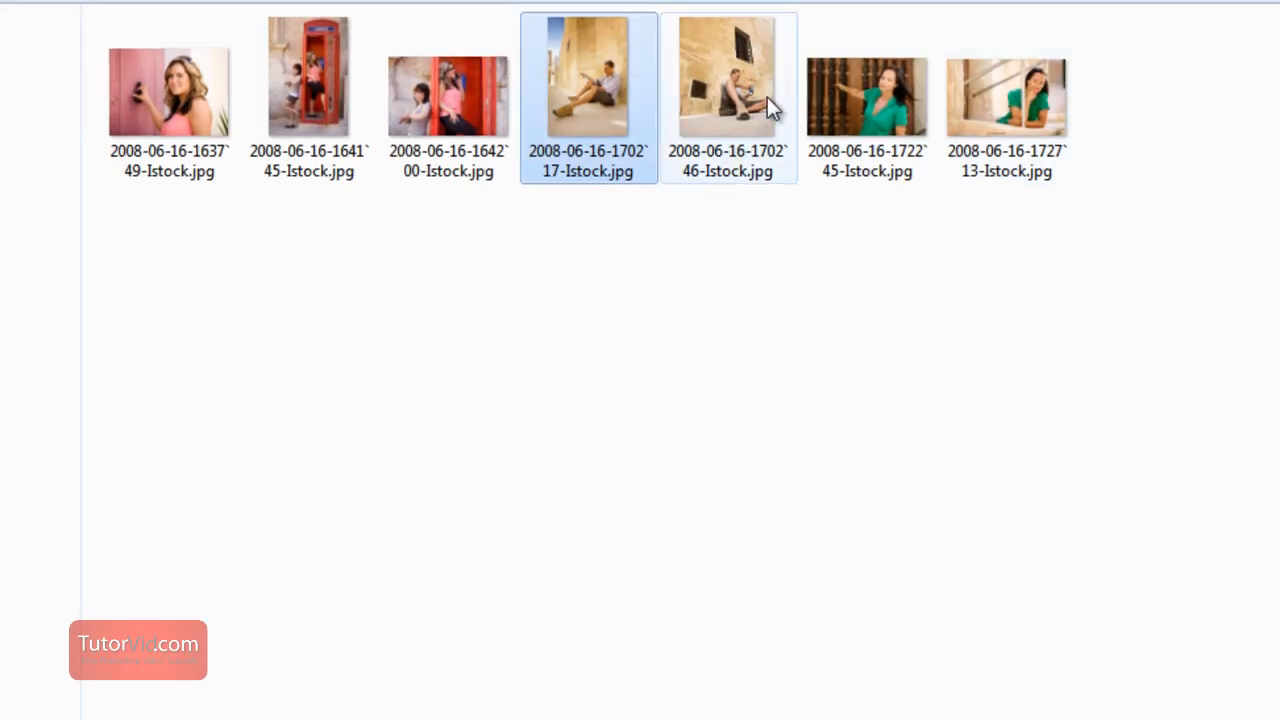
pyautogui.doubleClick(728, 75)
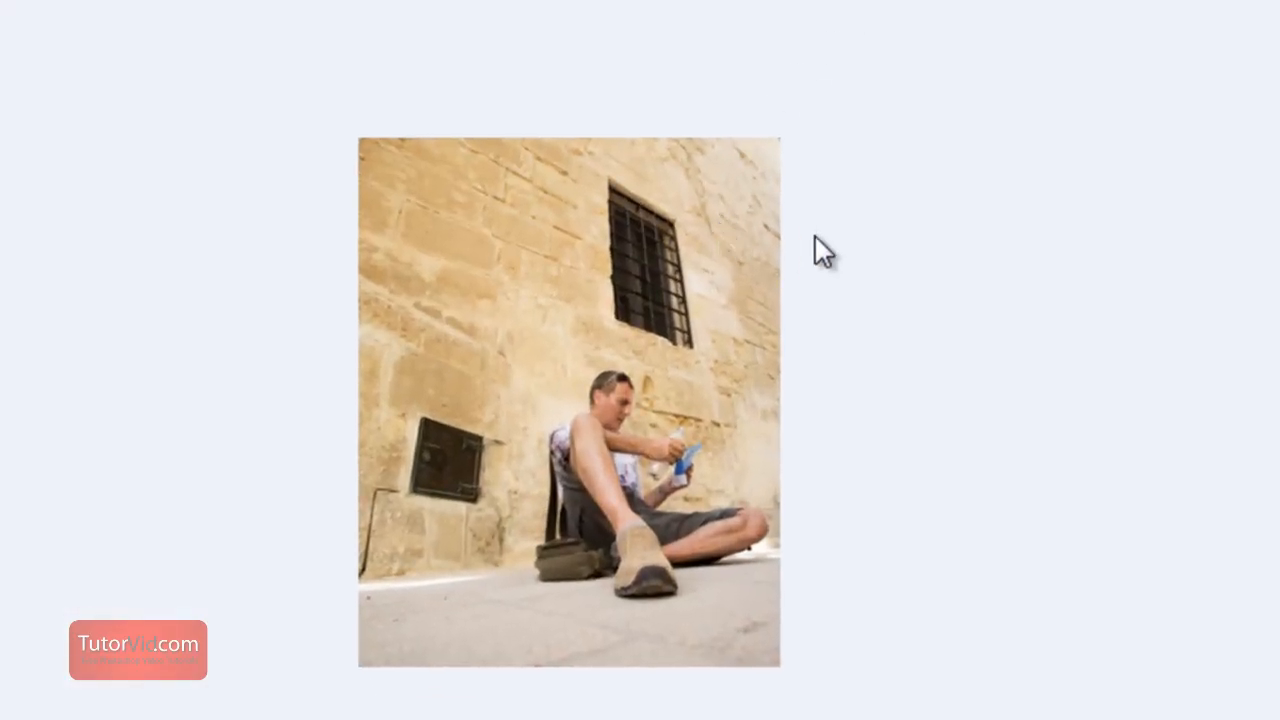